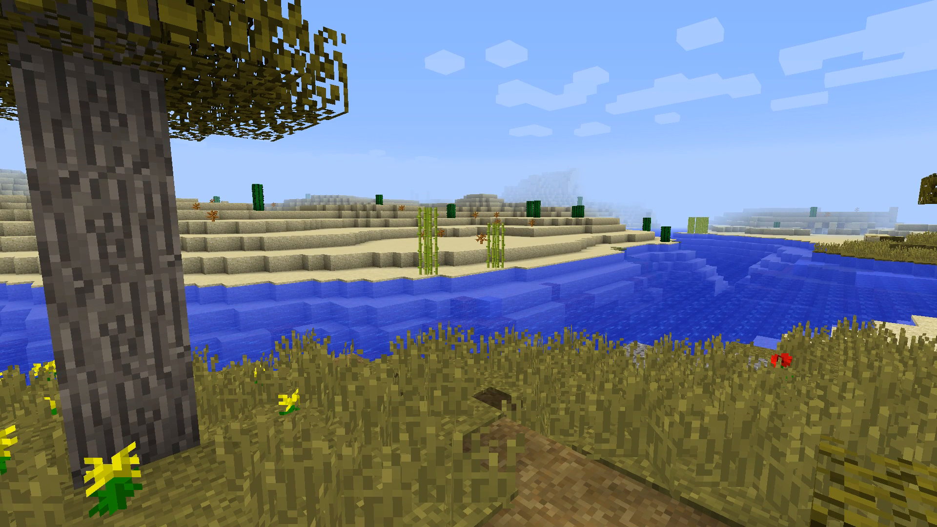
Pause the game with Esc and go into the Options screen
key(Escape)
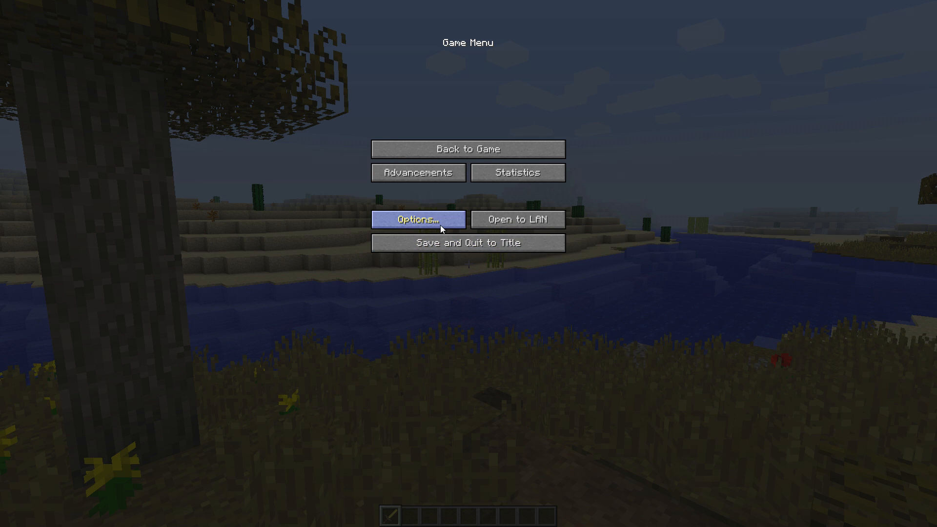
click(420, 219)
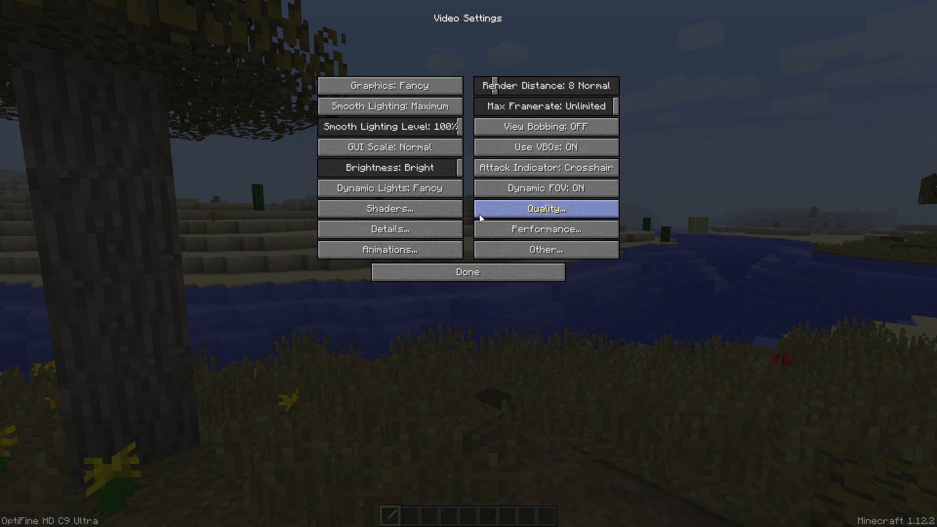
mouse_move(659, 353)
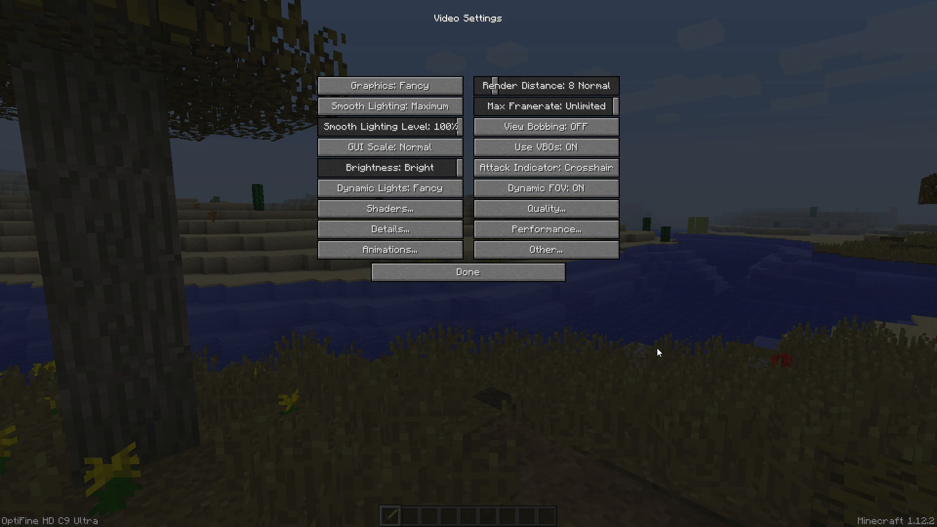
mouse_move(434, 98)
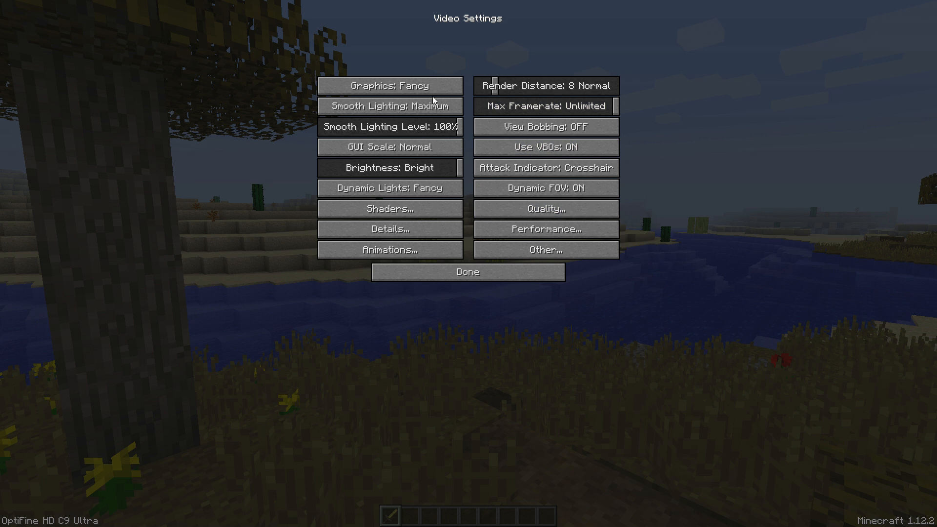
mouse_move(650, 162)
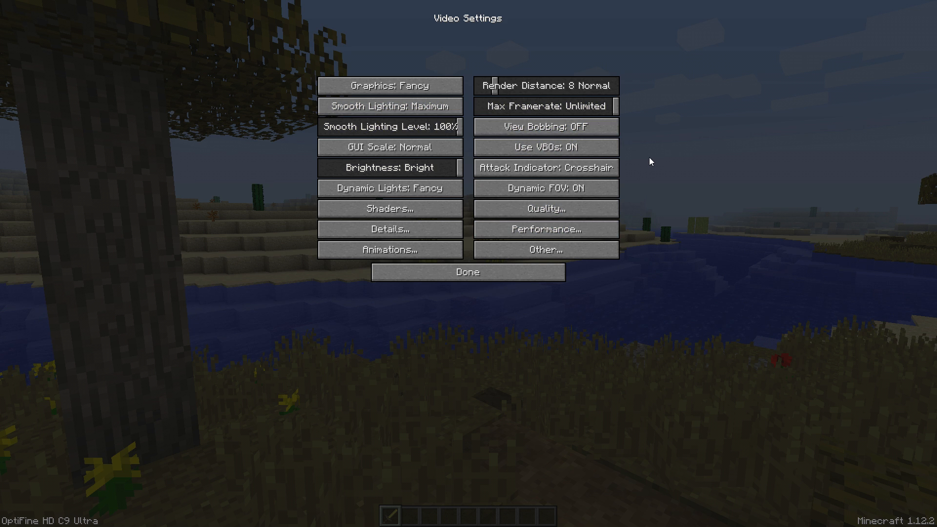
mouse_move(654, 147)
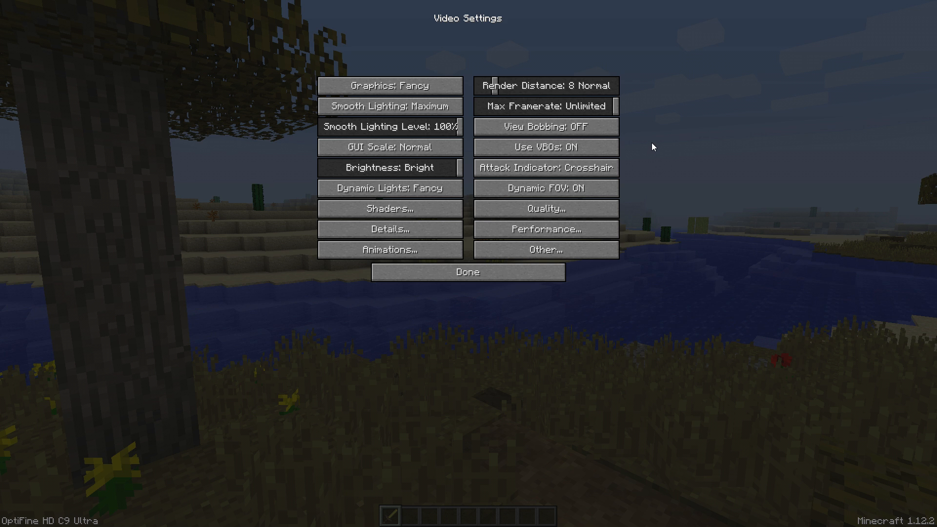
mouse_move(594, 277)
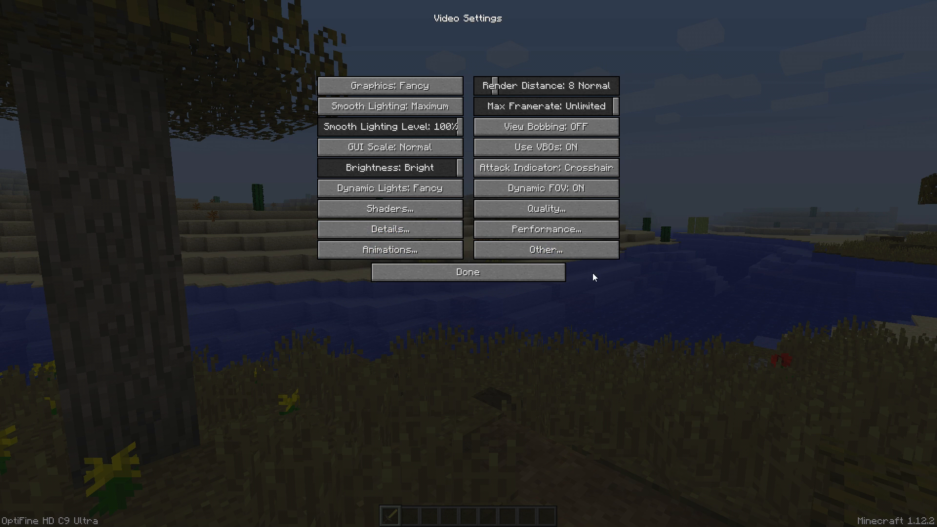
mouse_move(496, 225)
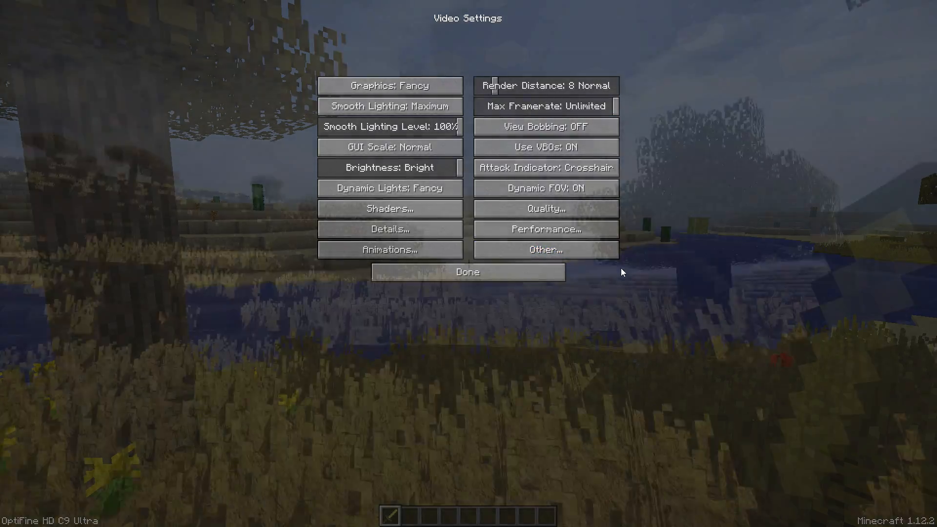
click(467, 272)
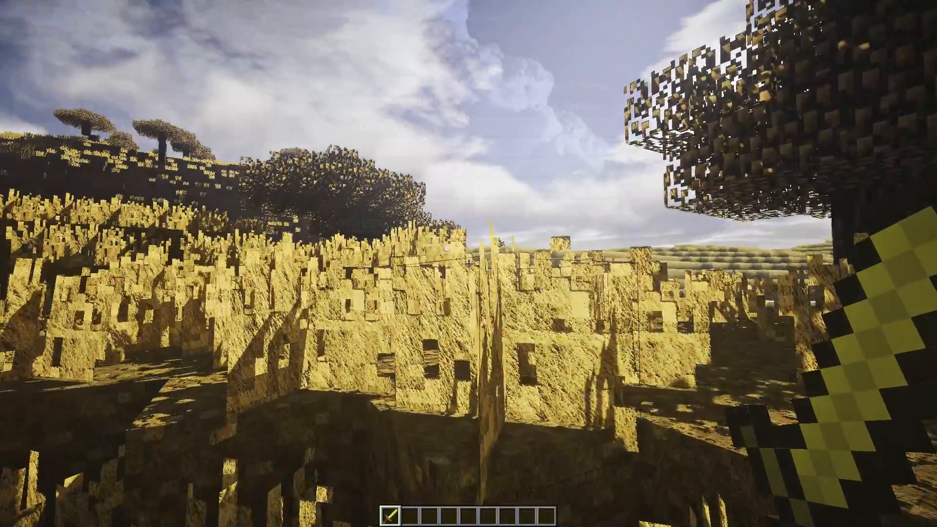
mouse_move(468, 264)
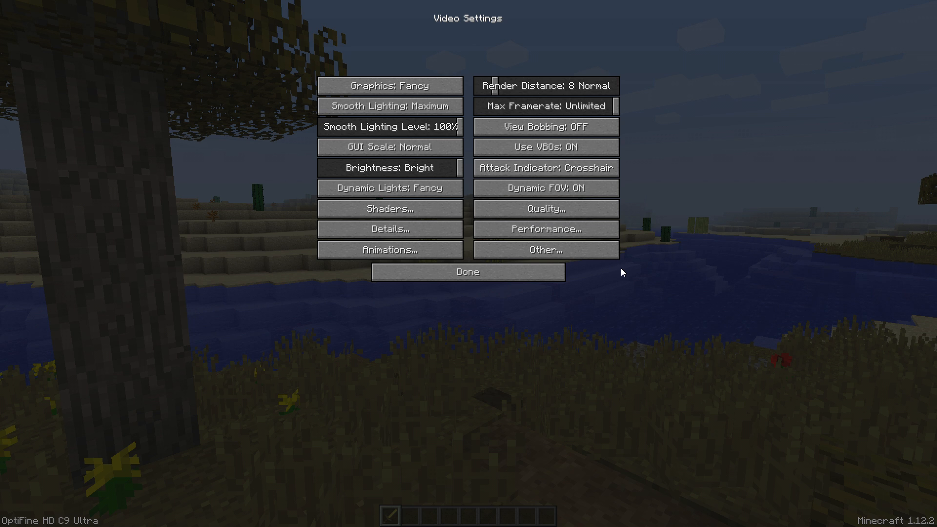
mouse_move(376, 239)
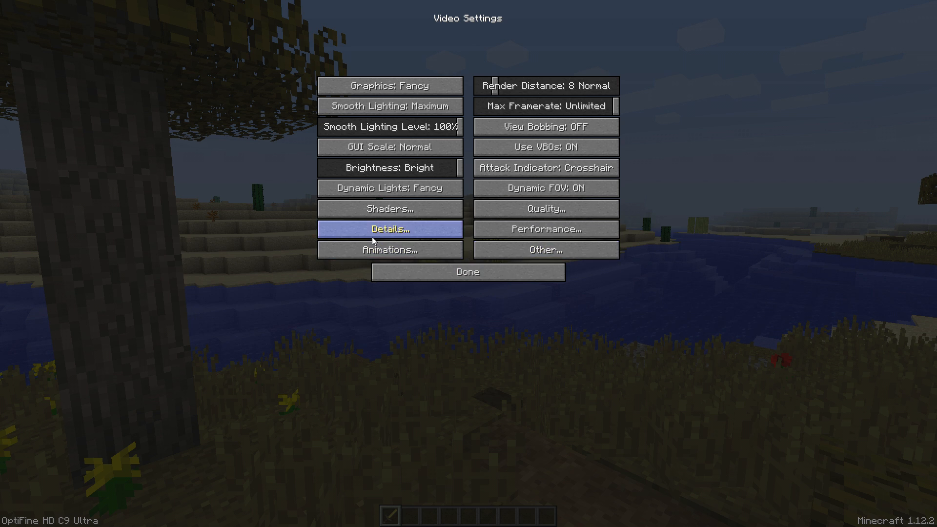
mouse_move(423, 241)
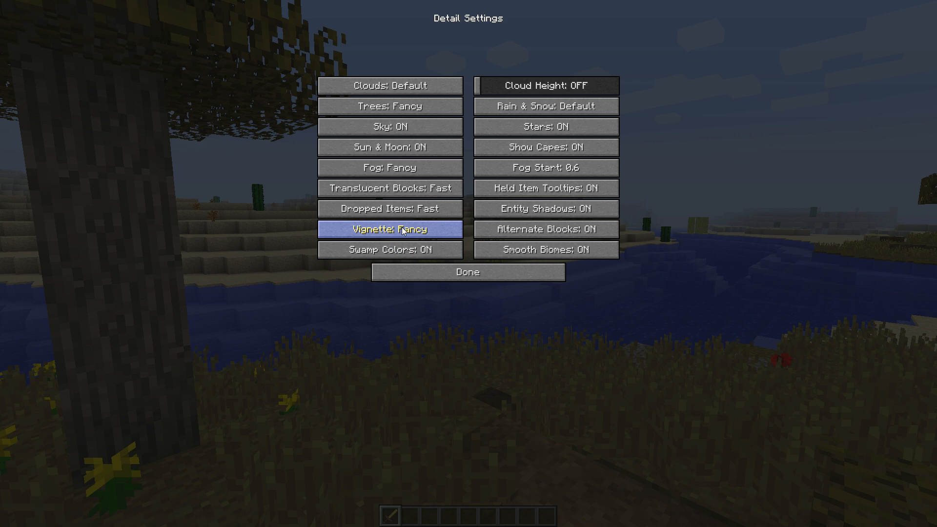
mouse_move(700, 288)
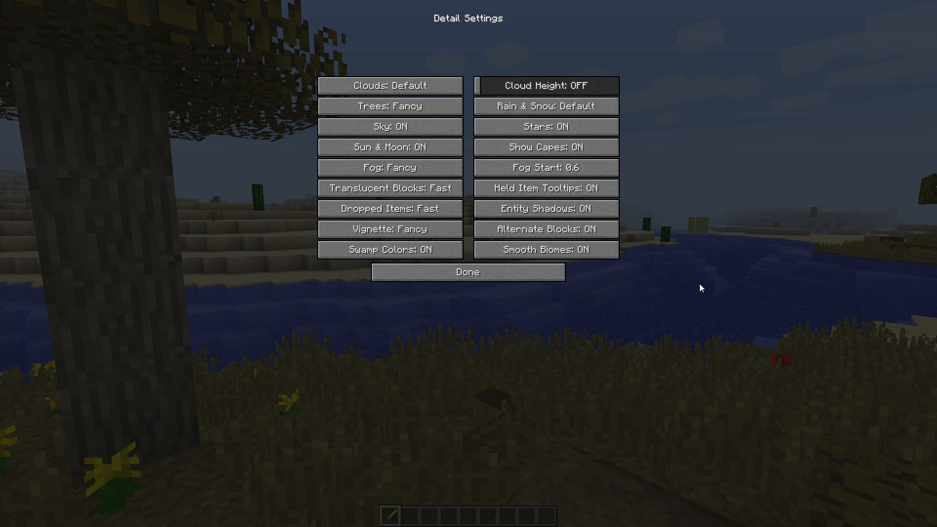
mouse_move(683, 308)
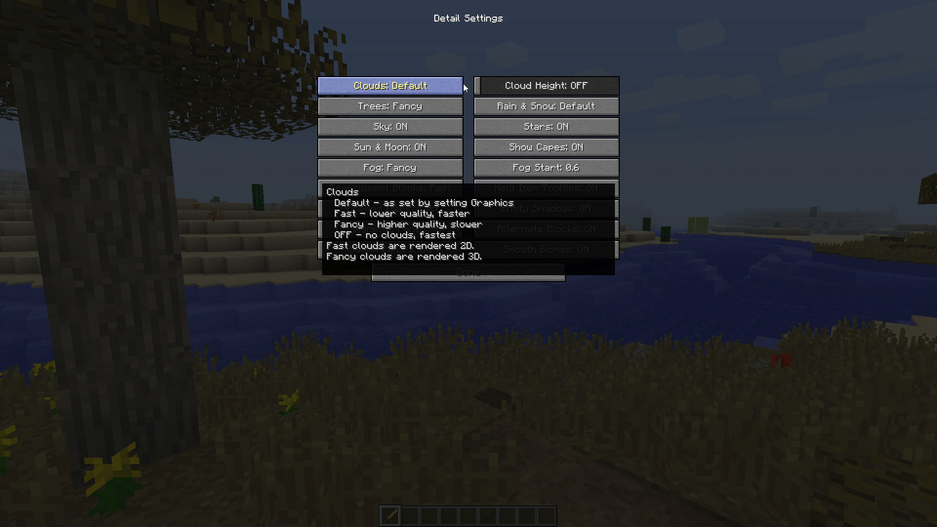
mouse_move(470, 89)
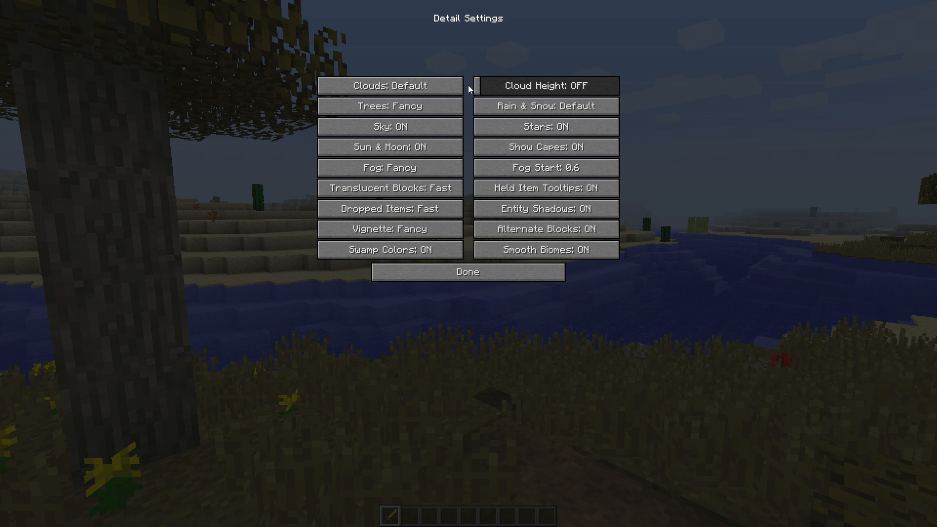
mouse_move(396, 86)
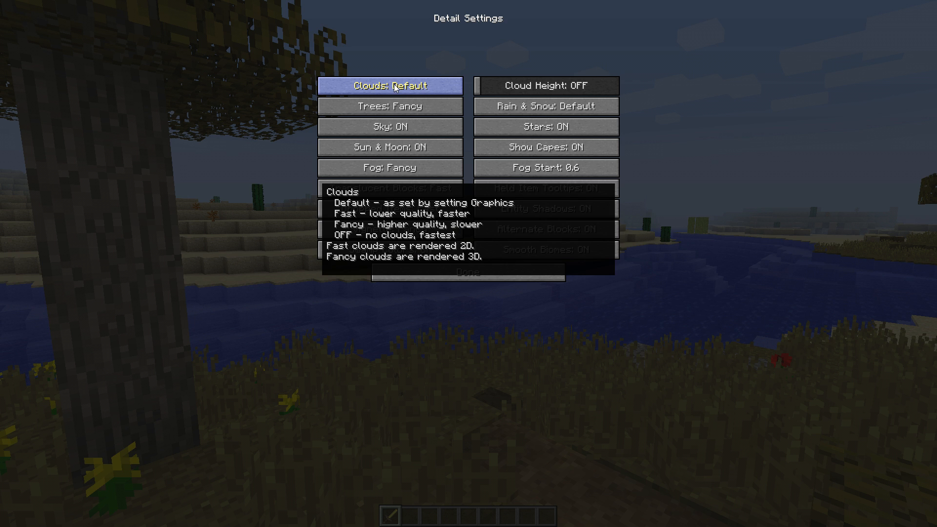
mouse_move(400, 89)
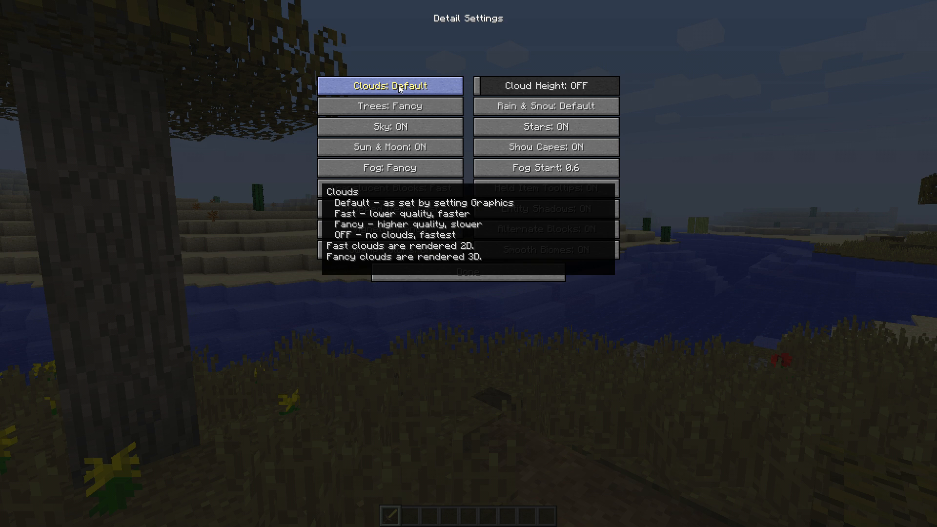
Cycle Clouds through Fast and Fancy, leaving Clouds set to OFF
click(391, 86)
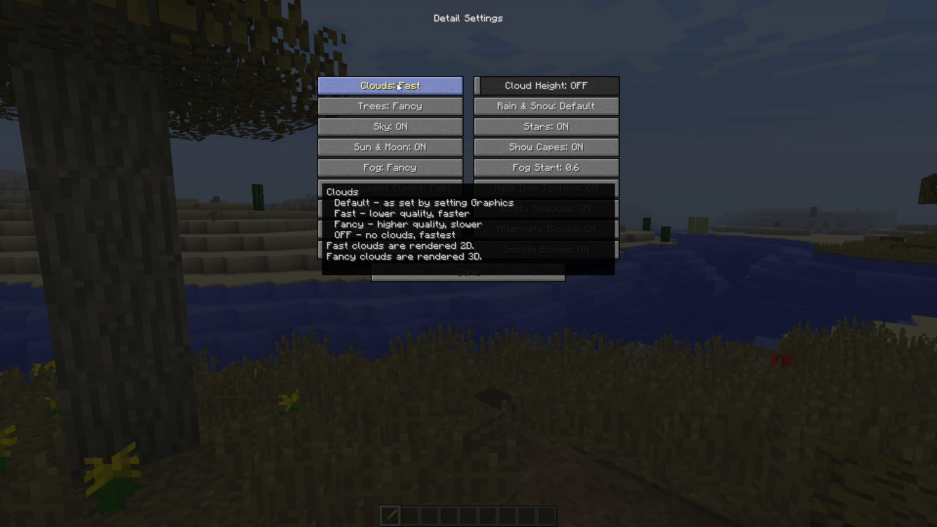
click(390, 86)
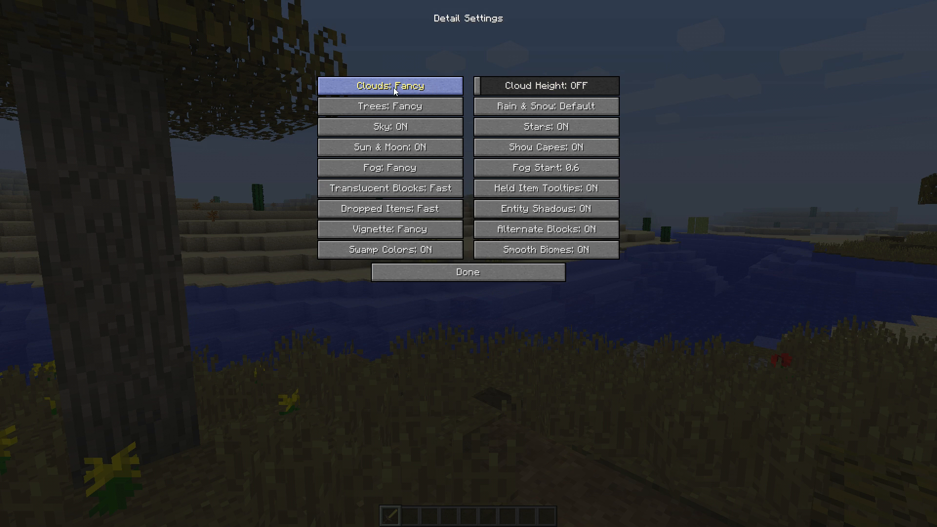
mouse_move(441, 95)
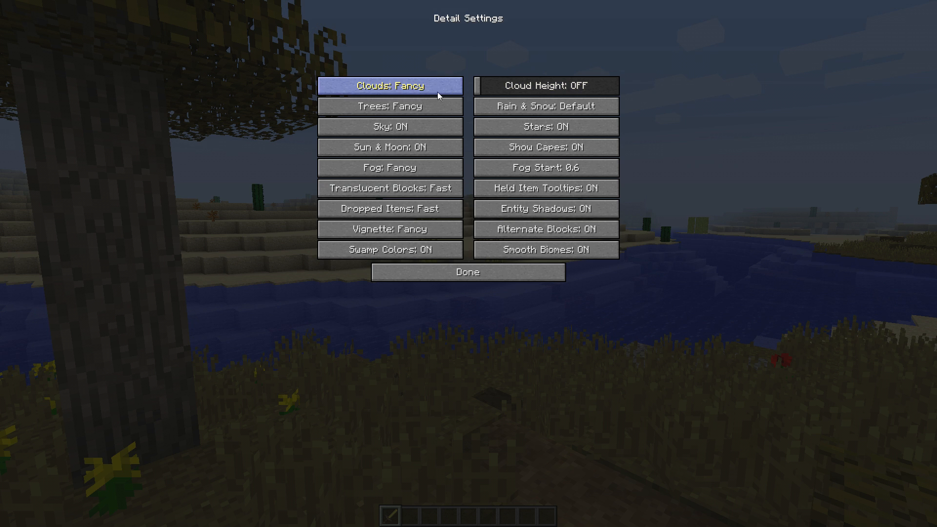
click(391, 86)
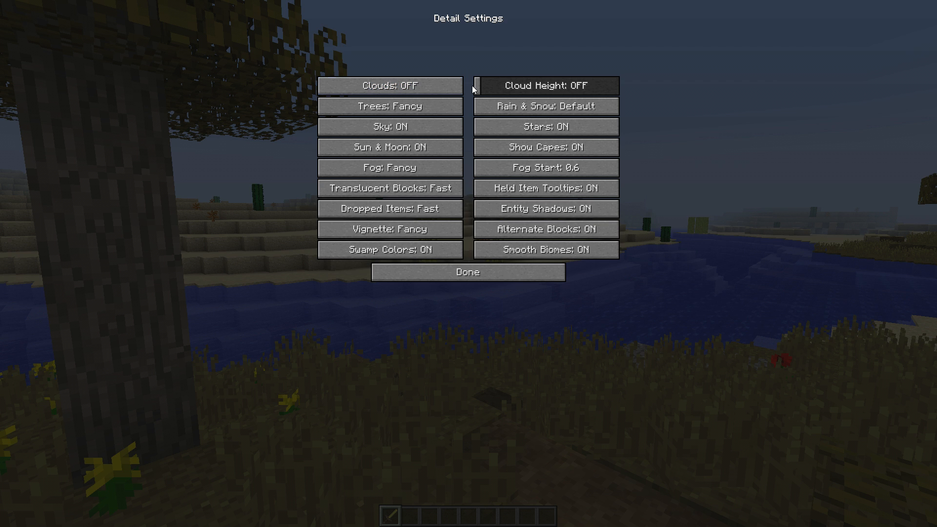
mouse_move(473, 86)
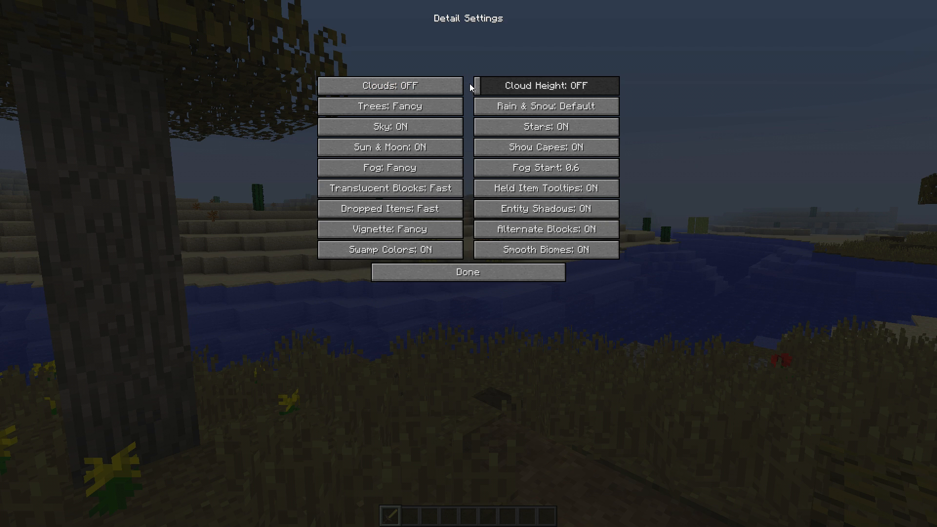
mouse_move(467, 89)
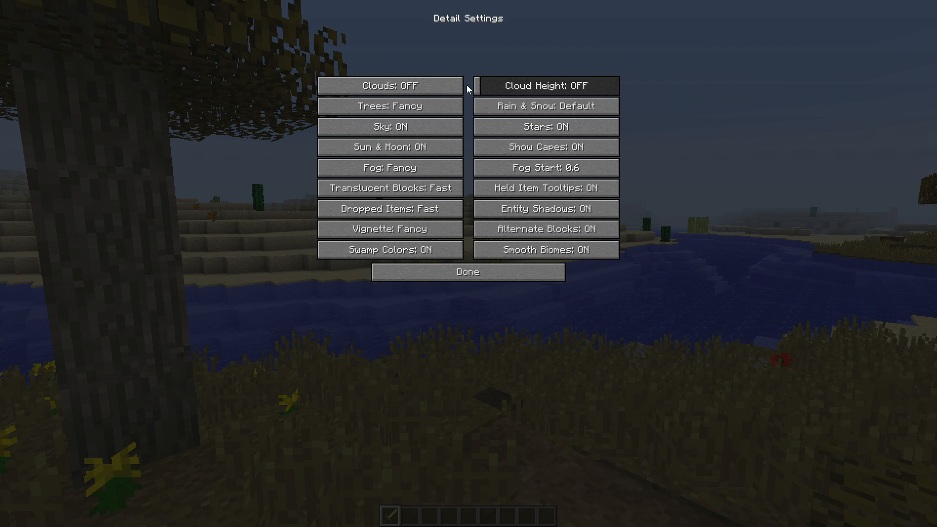
mouse_move(267, 58)
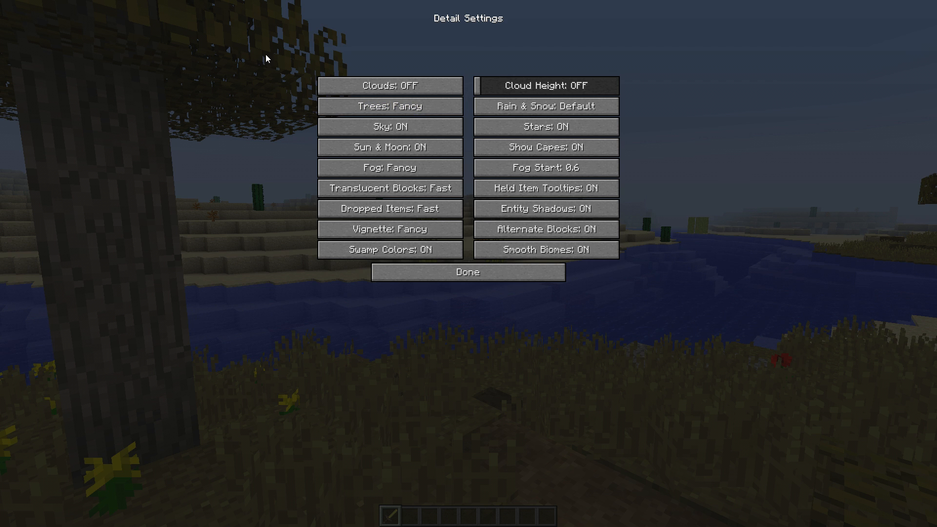
mouse_move(297, 80)
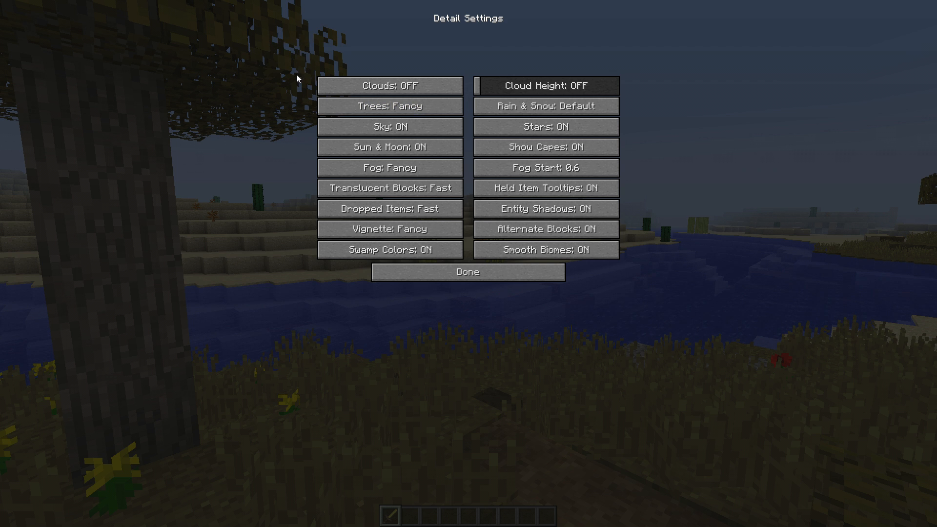
mouse_move(294, 93)
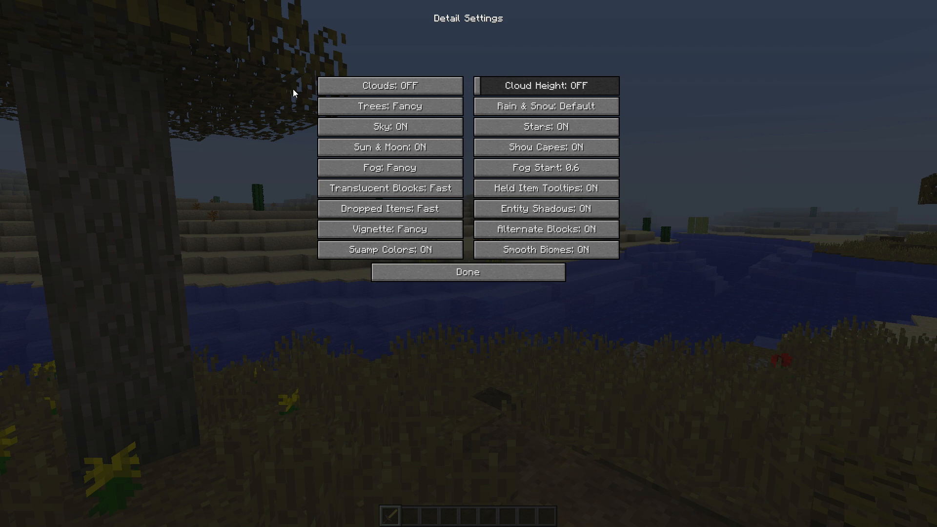
Set Trees to Fast and toggle Sky off, then back on
click(391, 107)
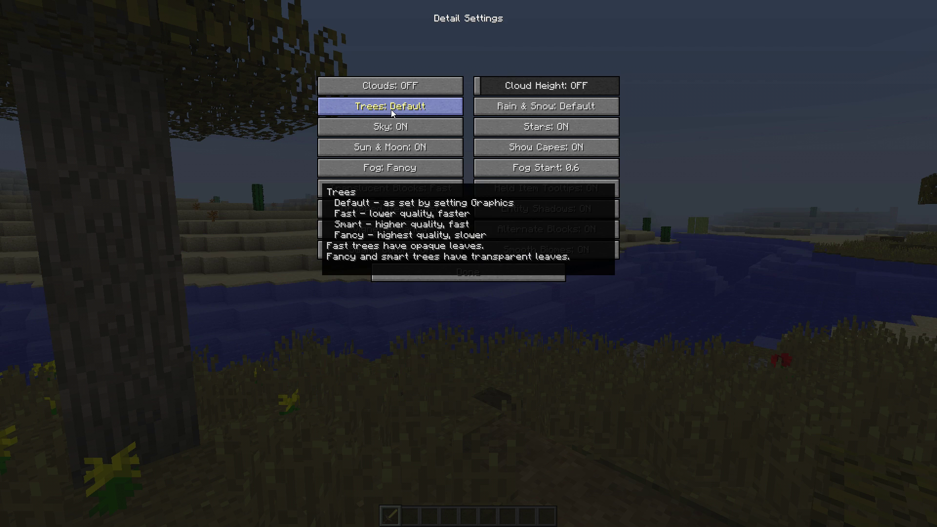
click(391, 106)
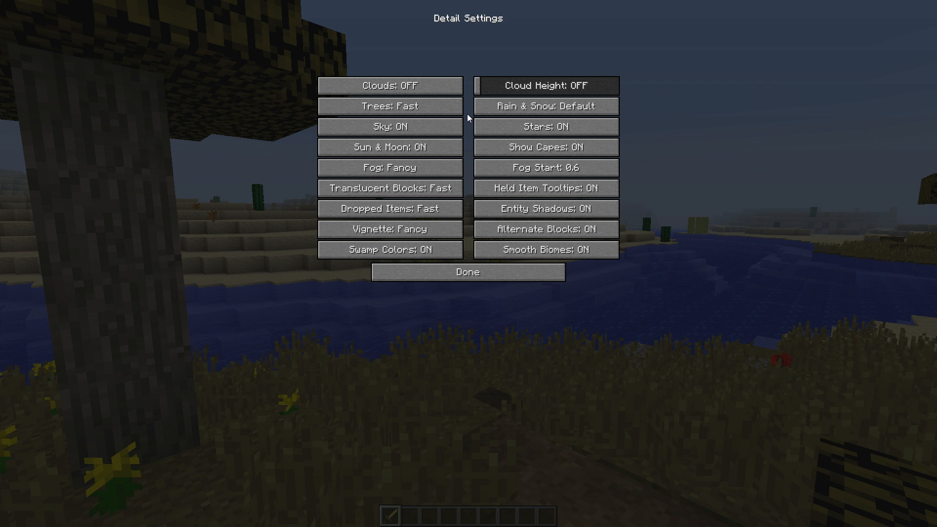
mouse_move(388, 129)
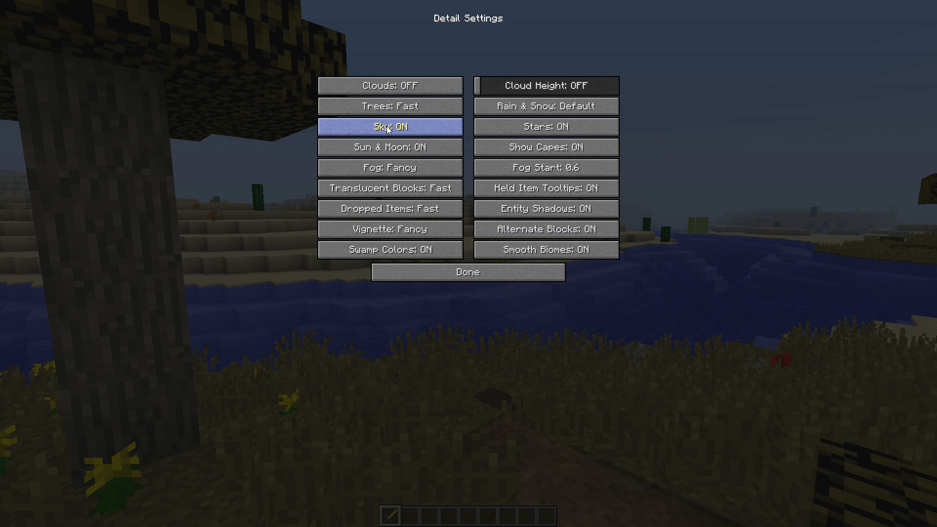
mouse_move(433, 133)
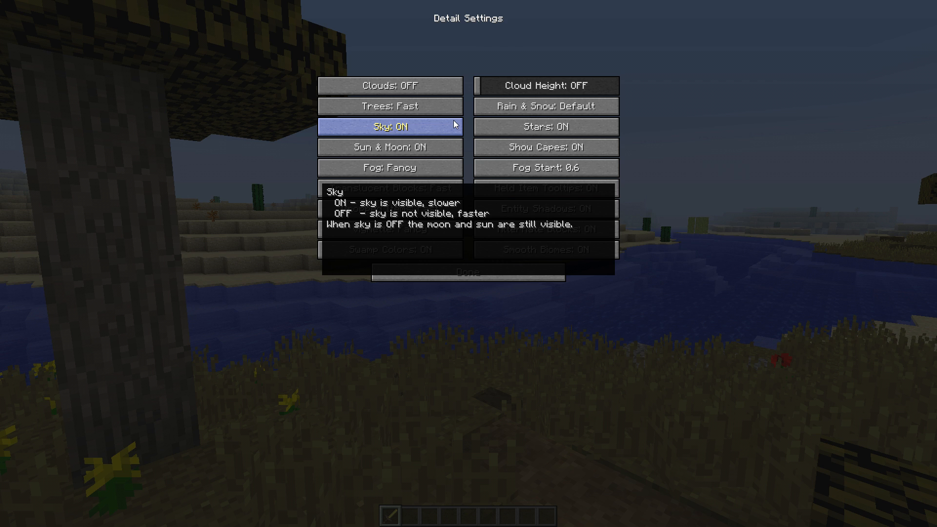
mouse_move(471, 125)
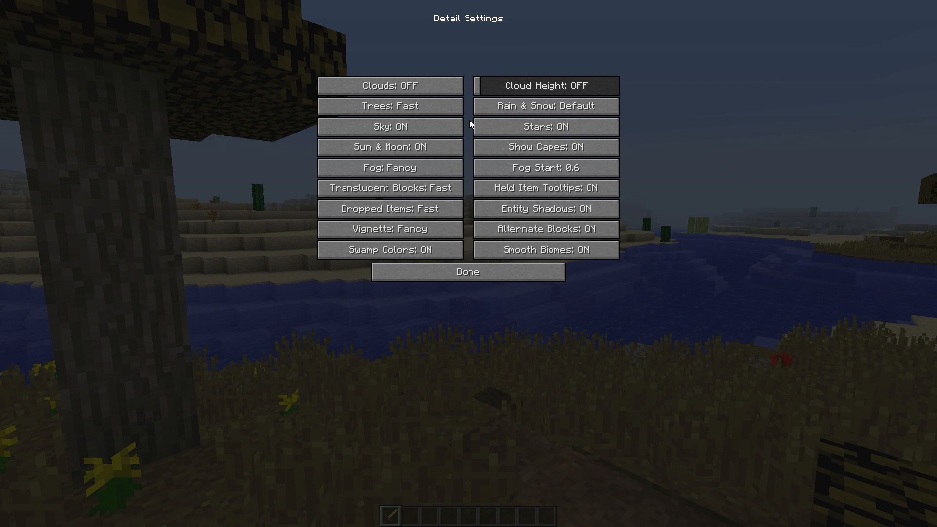
mouse_move(408, 129)
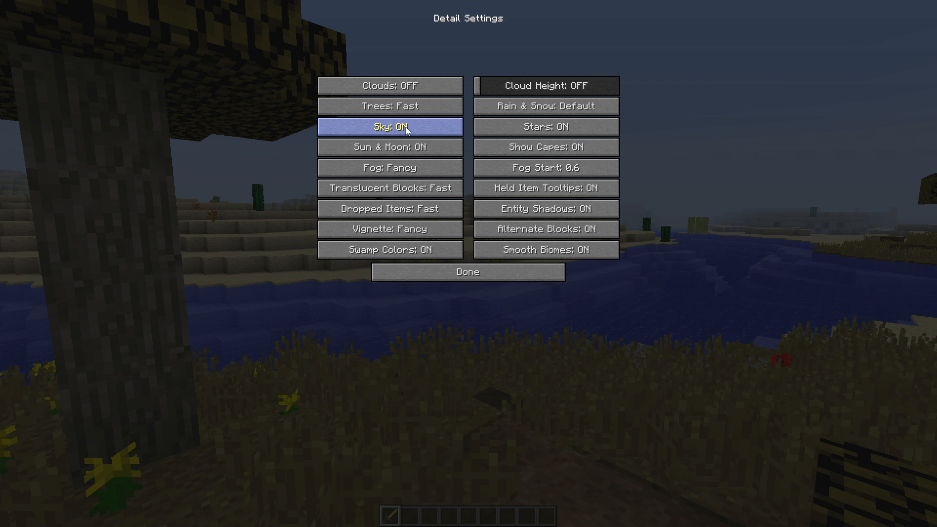
mouse_move(401, 128)
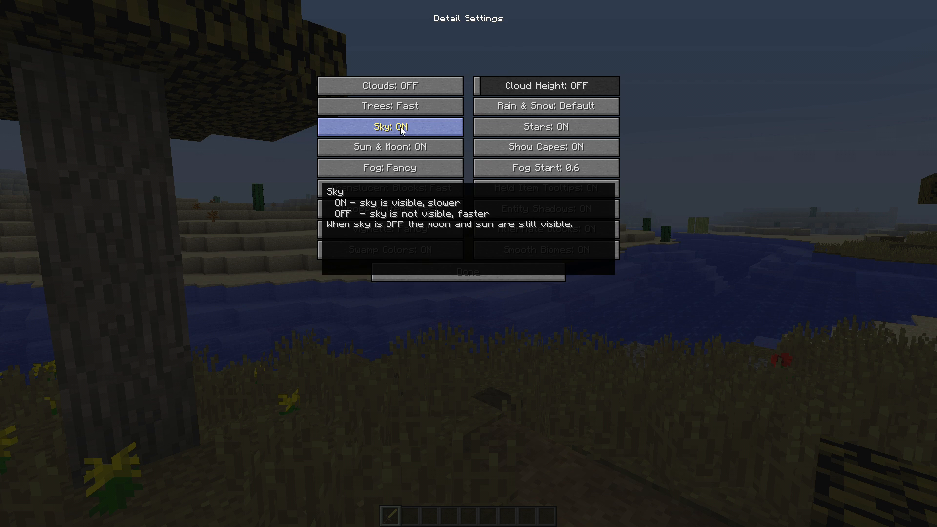
click(390, 126)
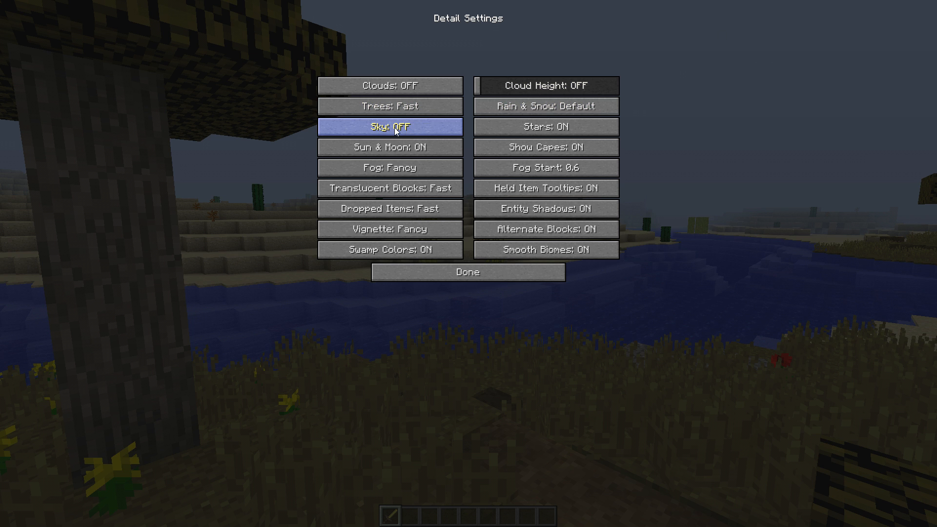
click(391, 126)
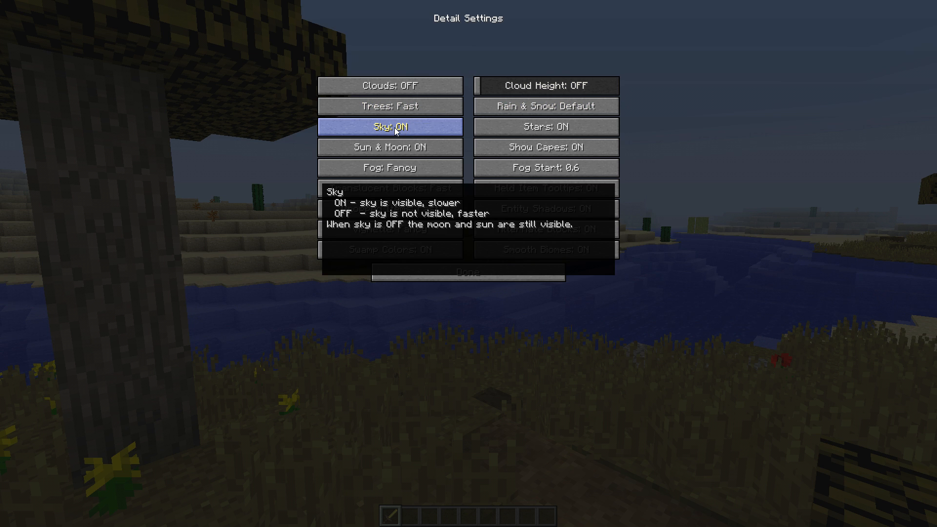
mouse_move(729, 70)
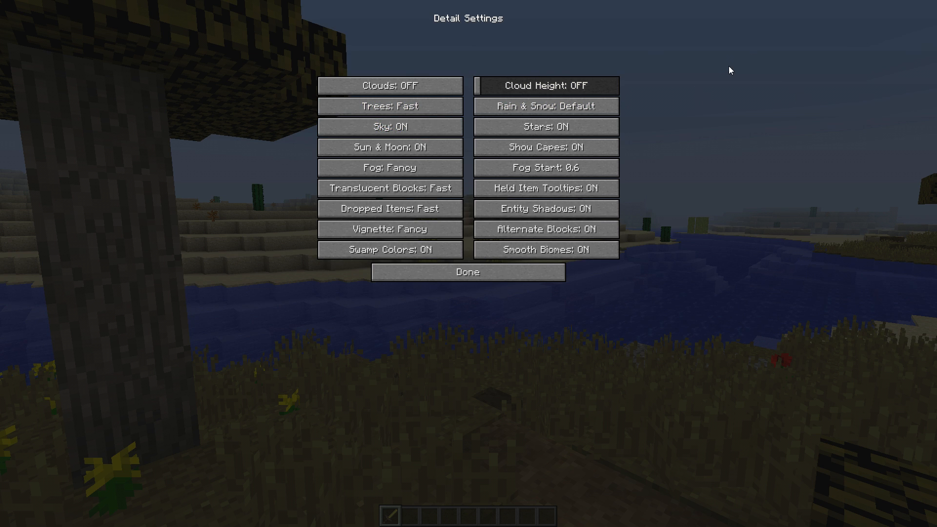
mouse_move(404, 132)
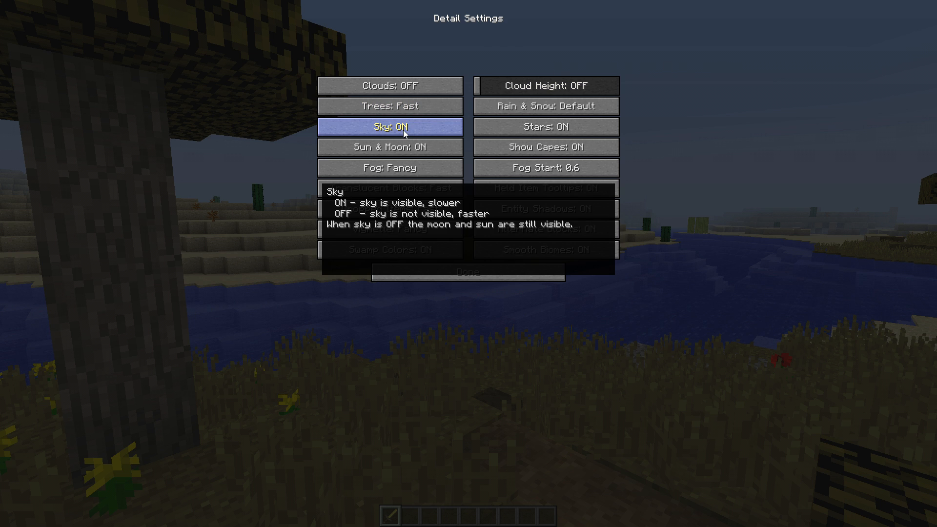
mouse_move(383, 148)
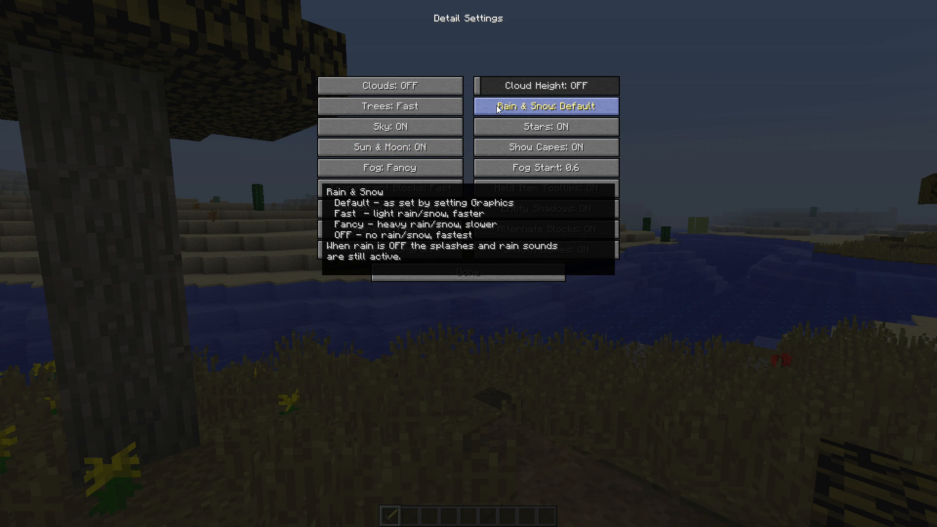
mouse_move(519, 111)
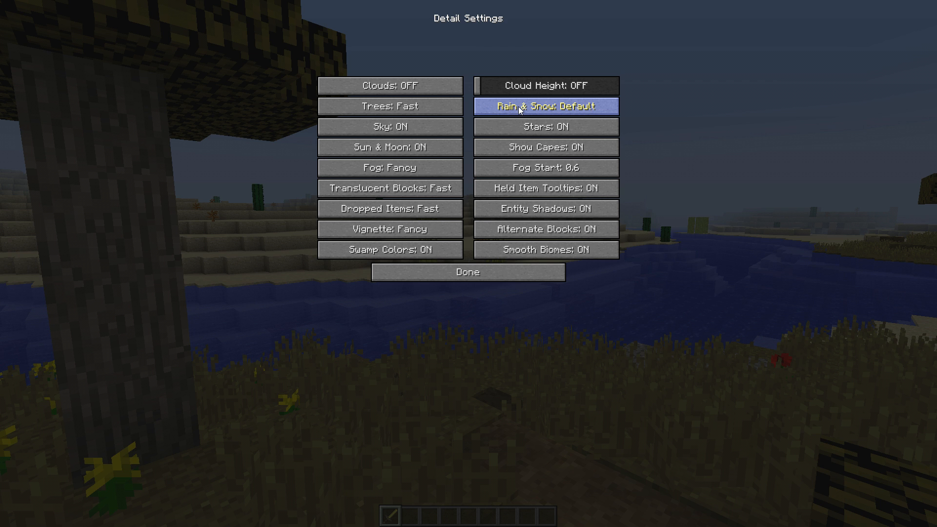
Set Rain & Snow to Fast and turn Stars and Show Capes off
click(545, 106)
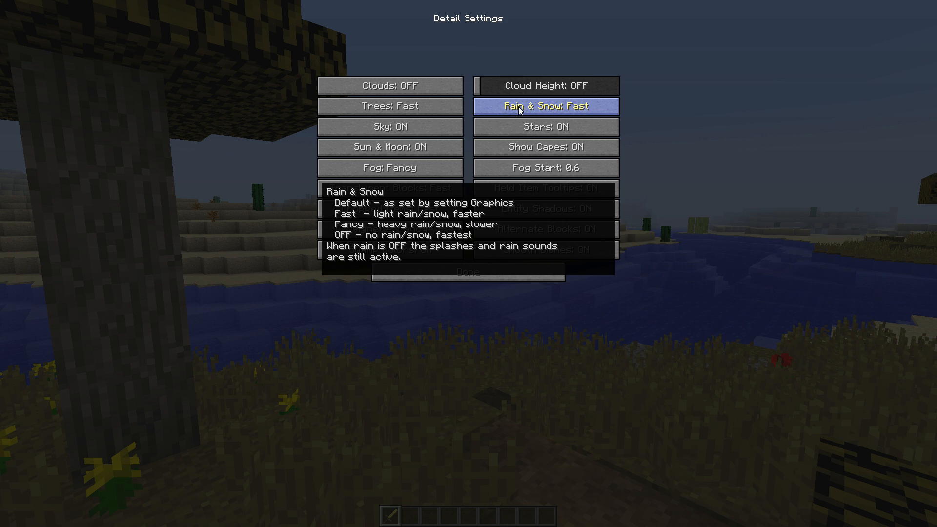
mouse_move(639, 133)
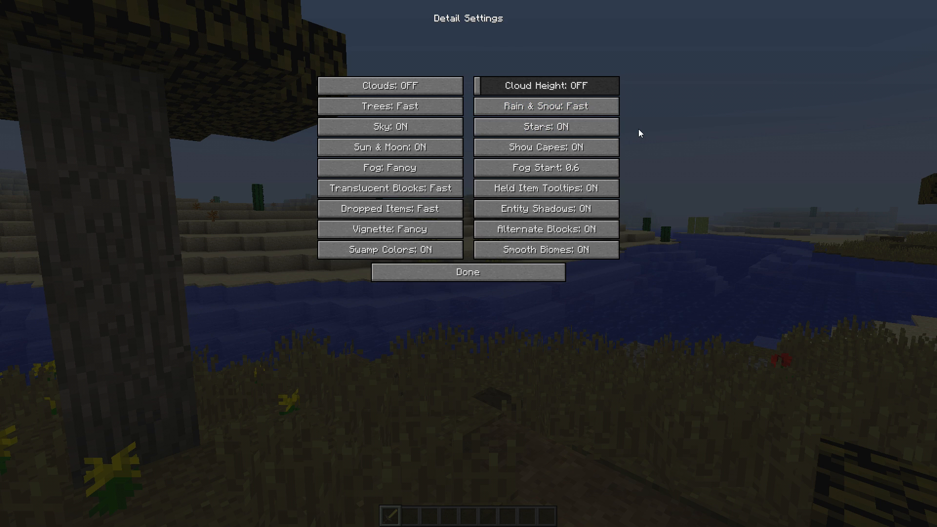
mouse_move(567, 111)
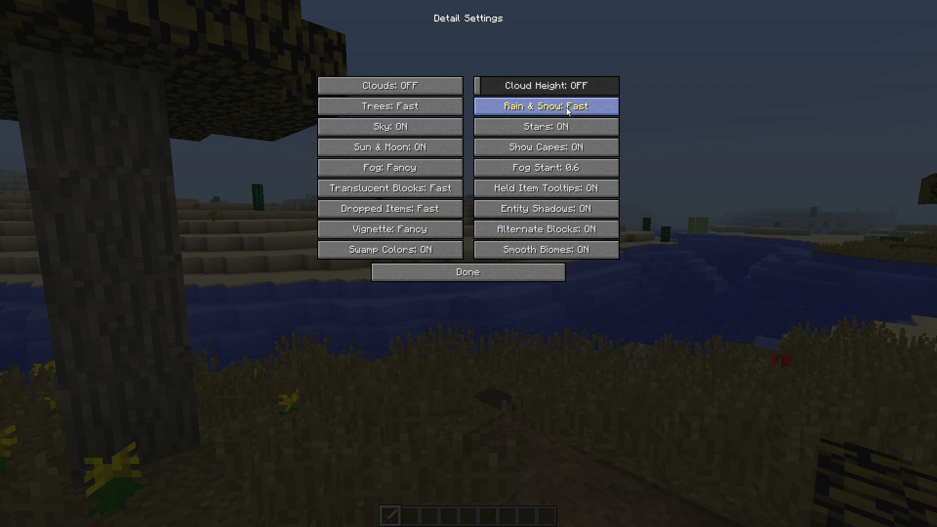
mouse_move(580, 132)
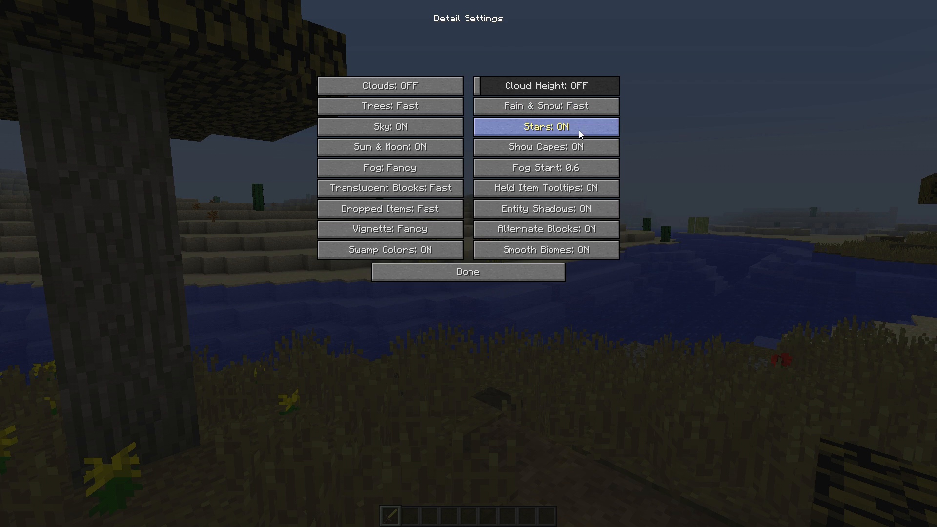
mouse_move(553, 137)
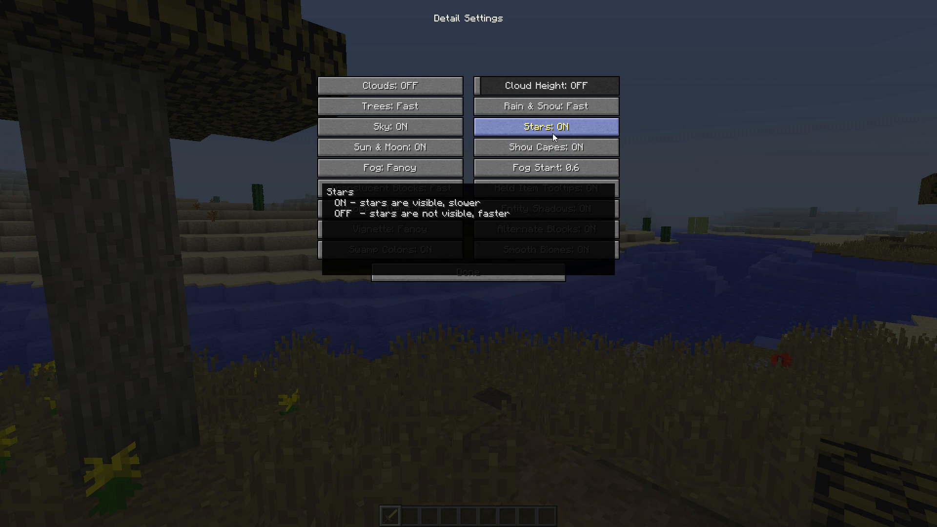
click(547, 127)
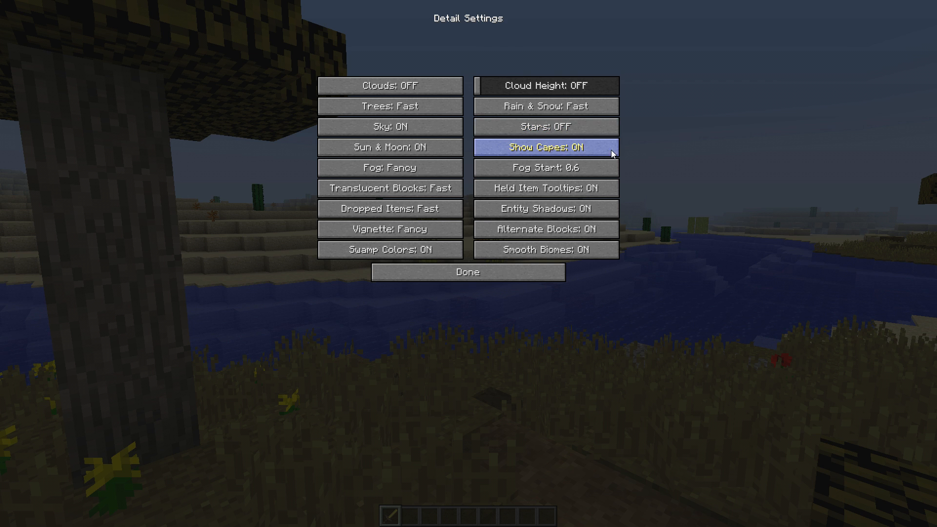
click(546, 147)
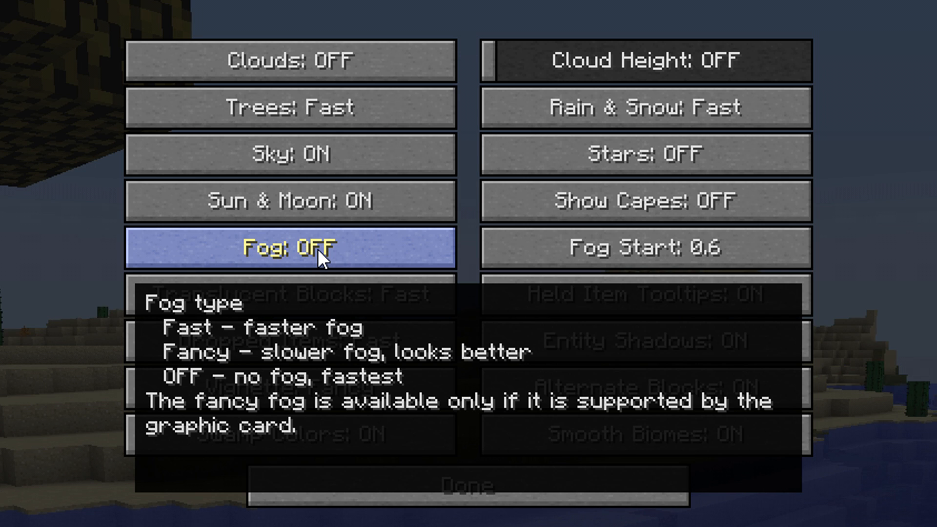
mouse_move(469, 263)
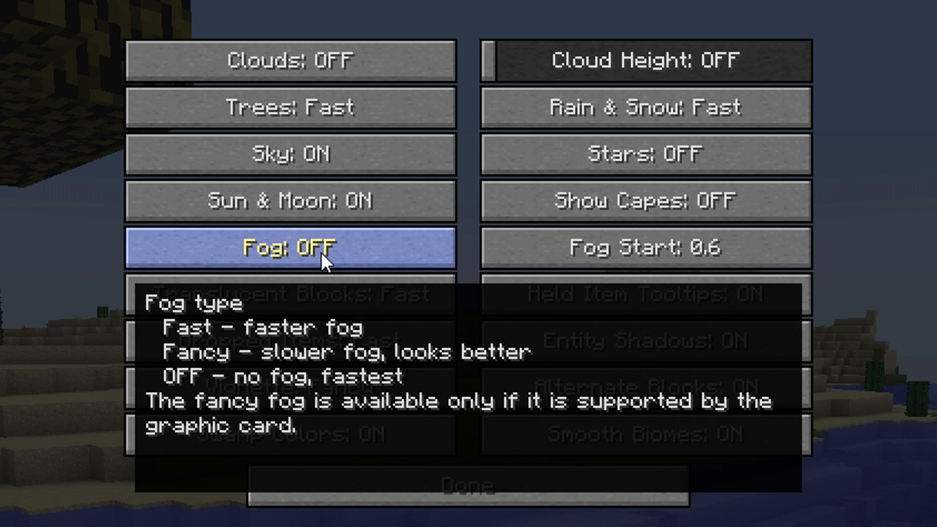
mouse_move(658, 252)
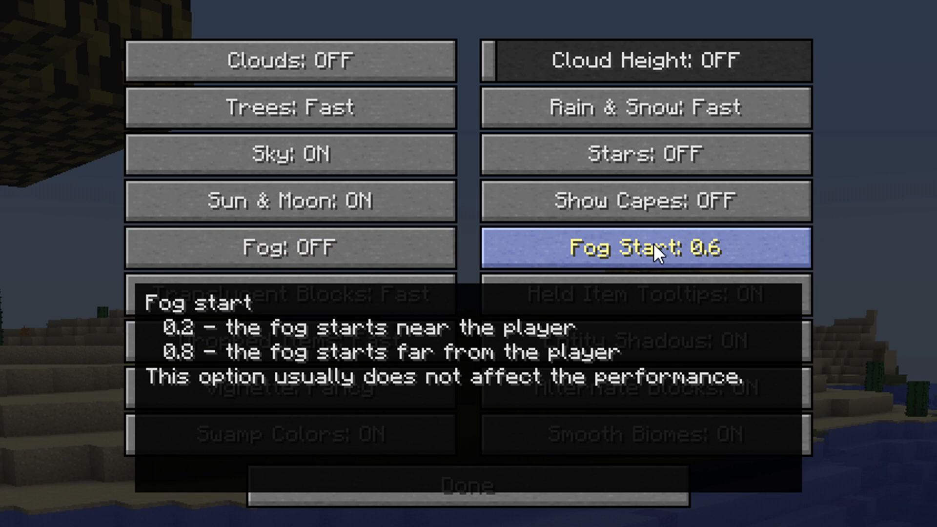
Set Fog Start to 0.2, Translucent Blocks to Fast and Vignette to Fast
click(659, 250)
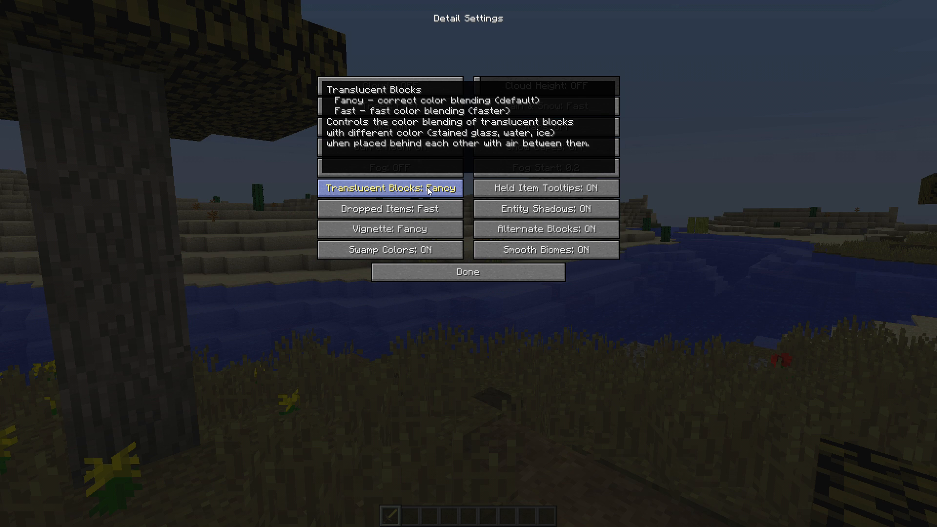
click(390, 188)
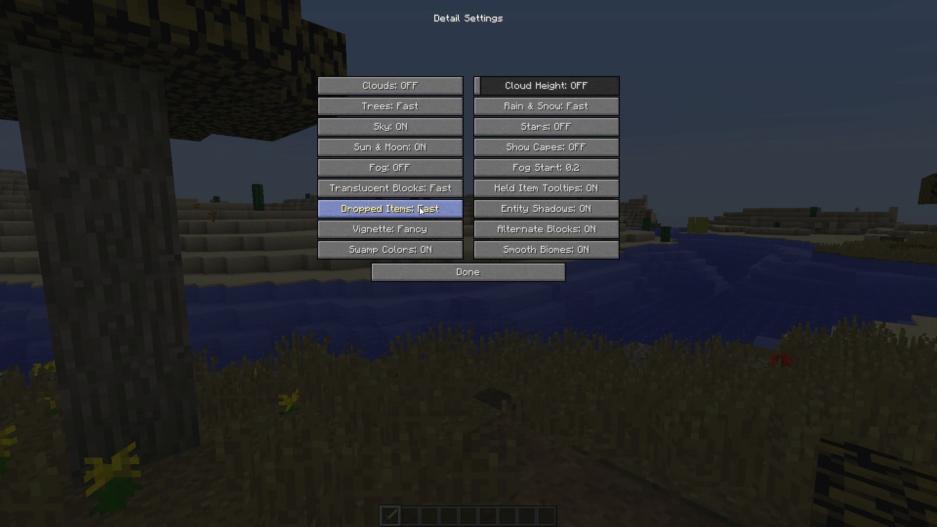
mouse_move(418, 230)
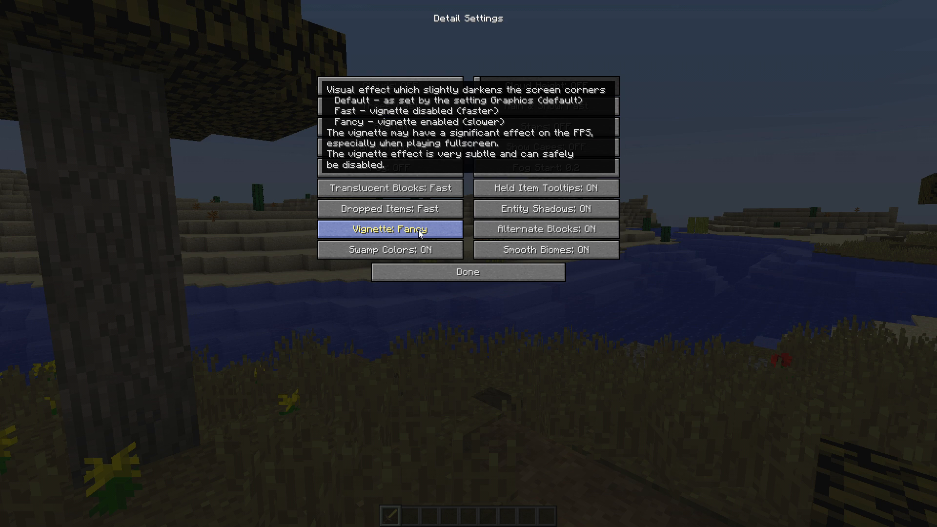
click(391, 230)
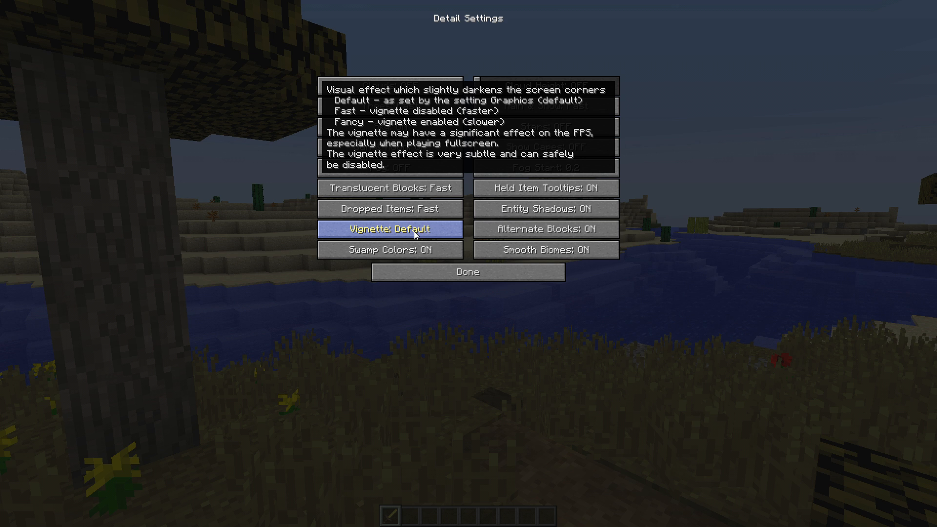
click(391, 229)
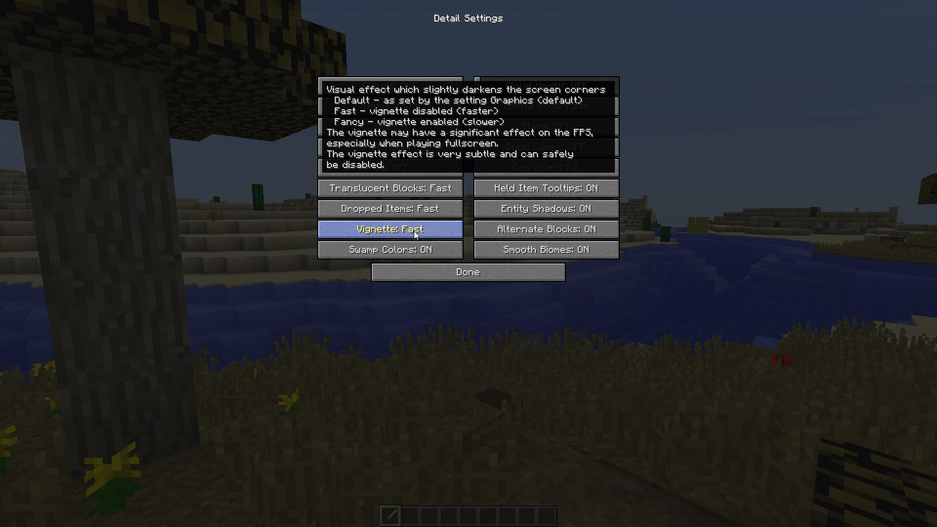
mouse_move(435, 234)
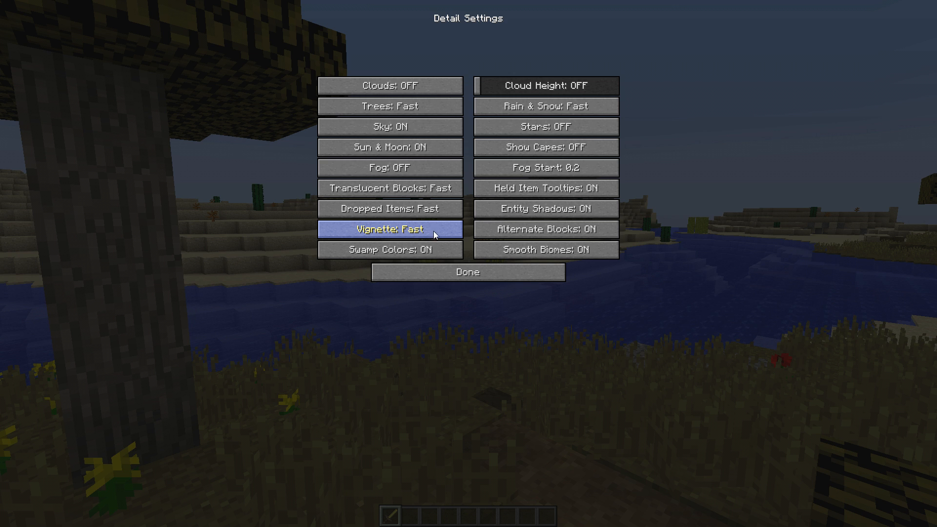
mouse_move(466, 125)
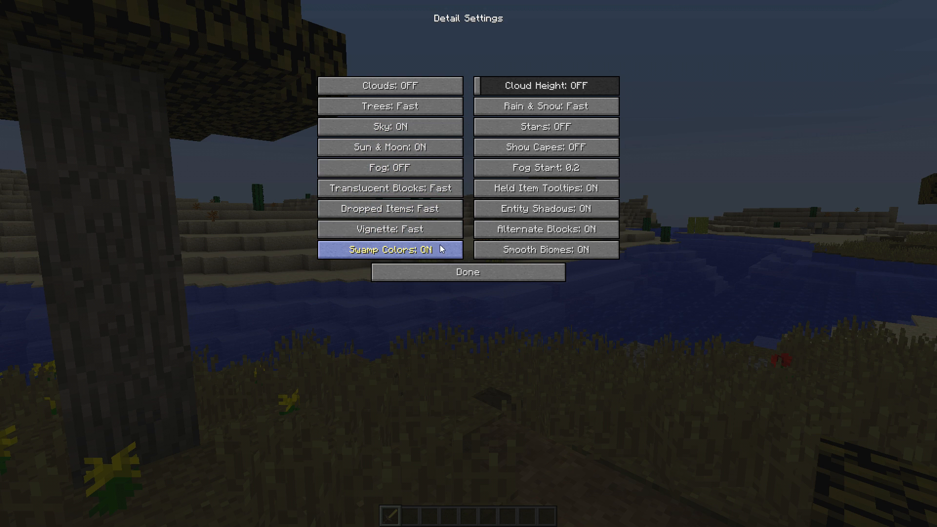
Turn off Swamp Colors, Entity Shadows, Alternate Blocks and Smooth Biomes
click(391, 250)
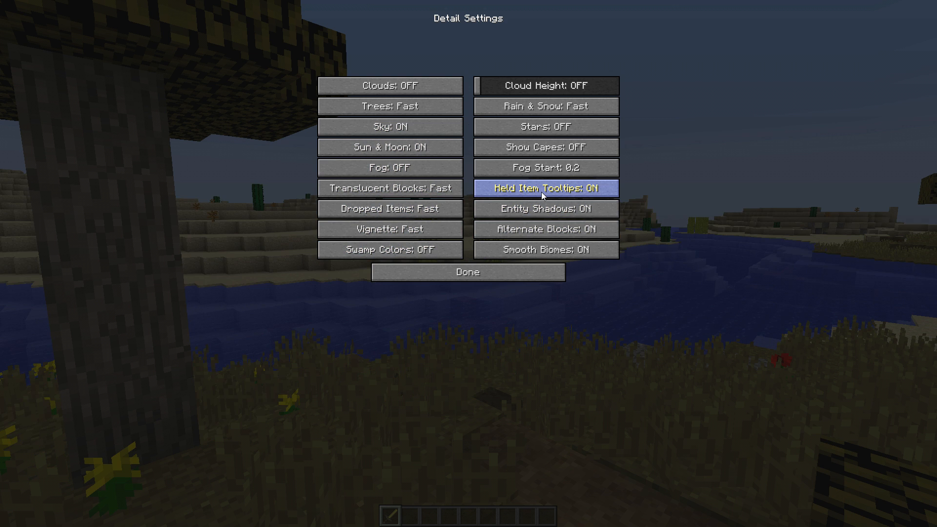
mouse_move(547, 195)
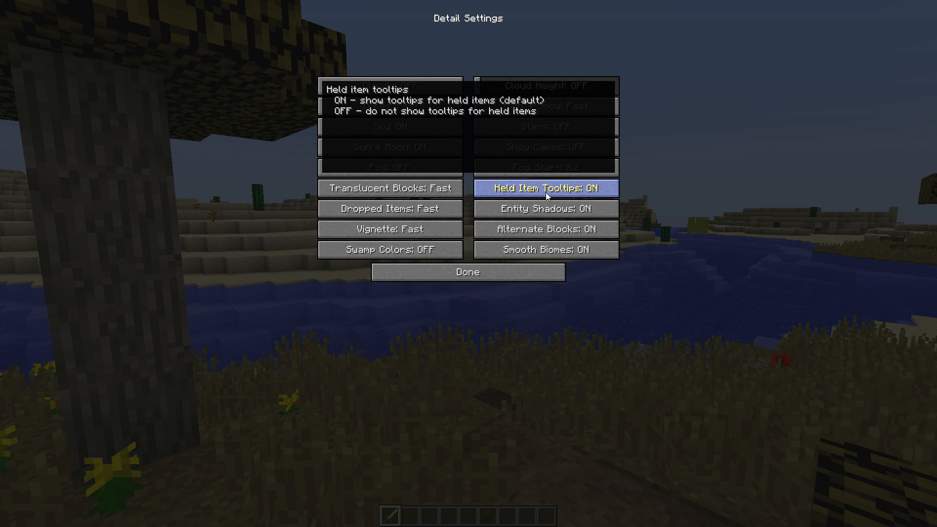
mouse_move(545, 212)
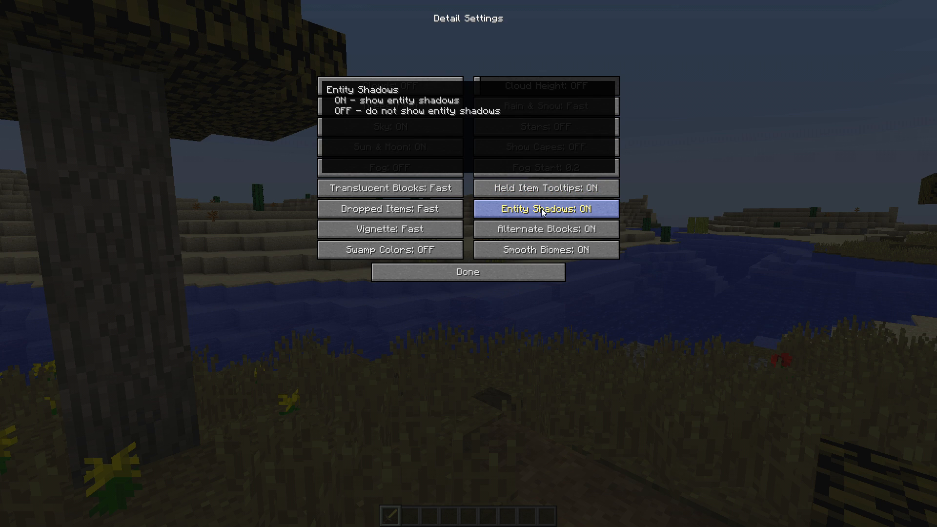
click(546, 208)
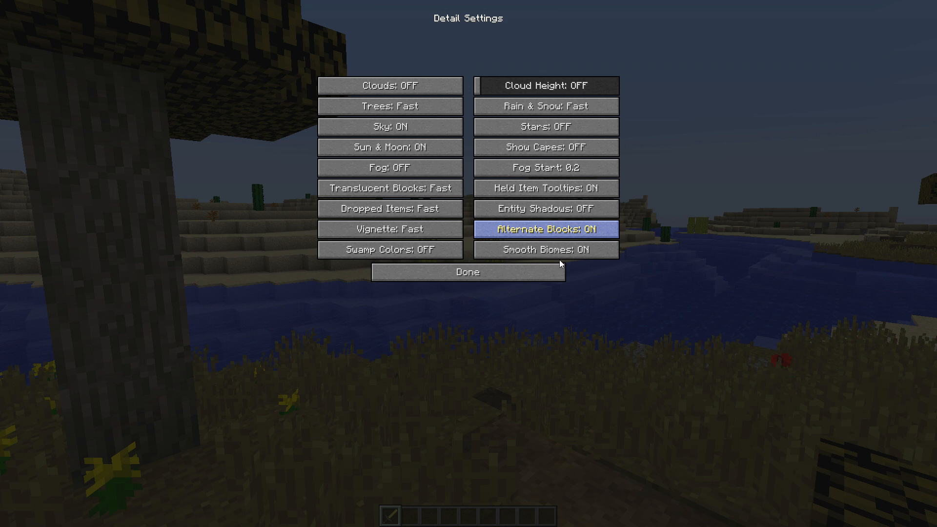
mouse_move(549, 254)
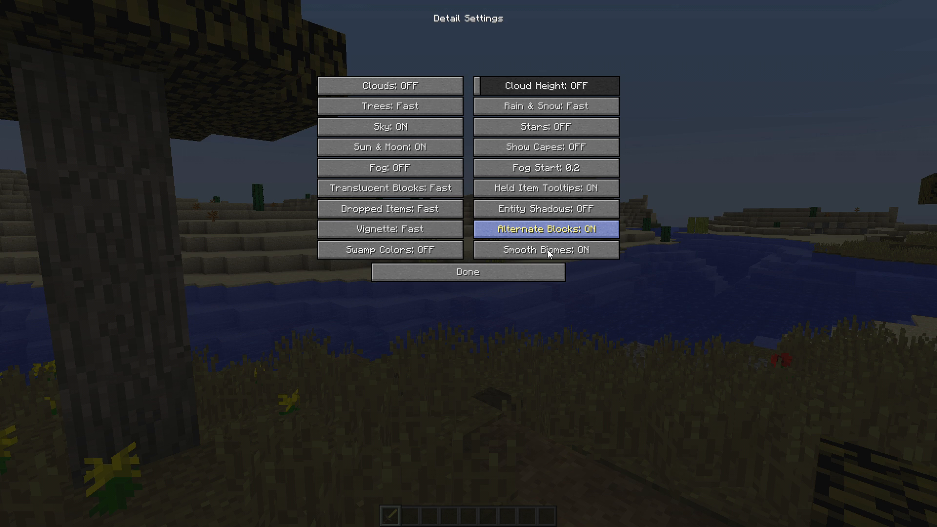
click(547, 228)
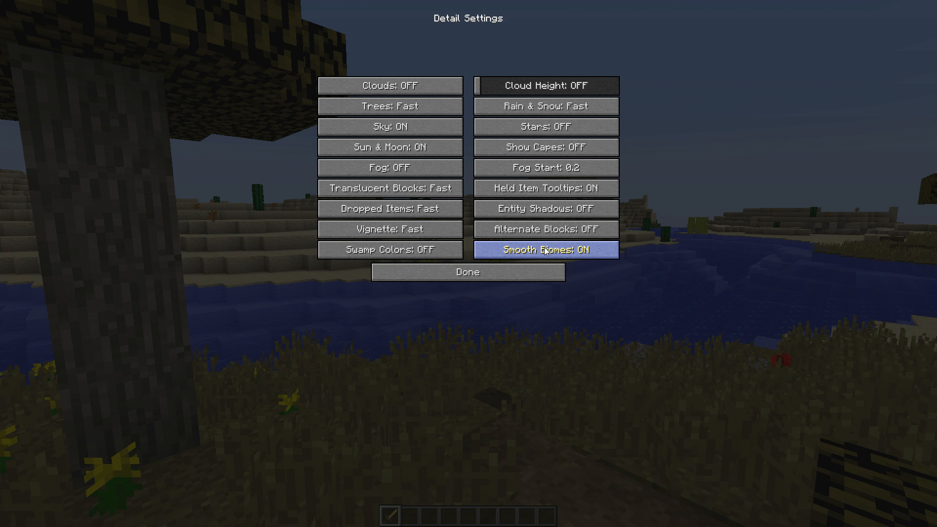
mouse_move(545, 250)
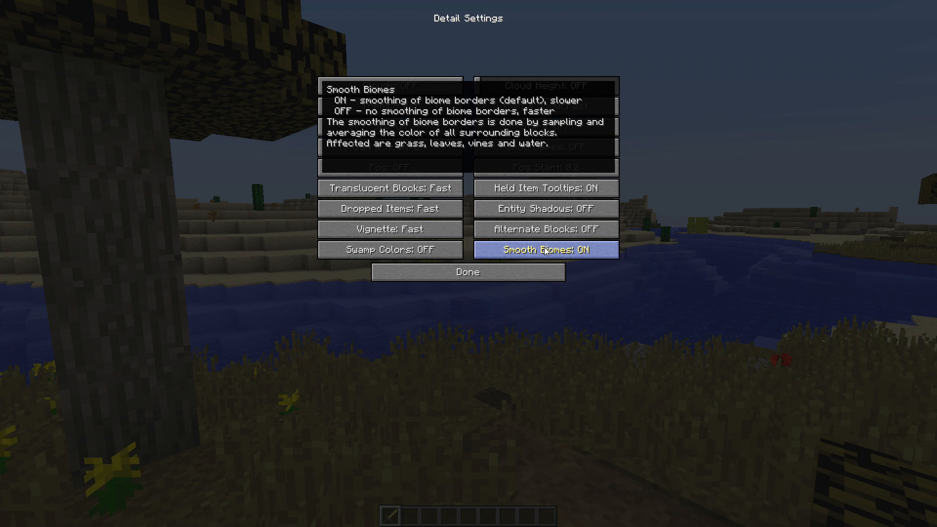
click(547, 250)
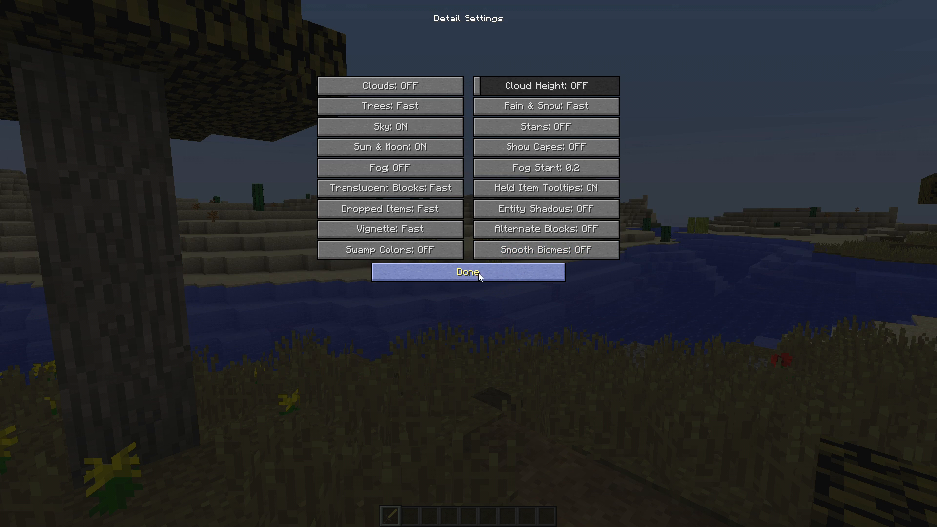
Leave Detail Settings and set all Animations to OFF, keeping particles Minimal
click(468, 273)
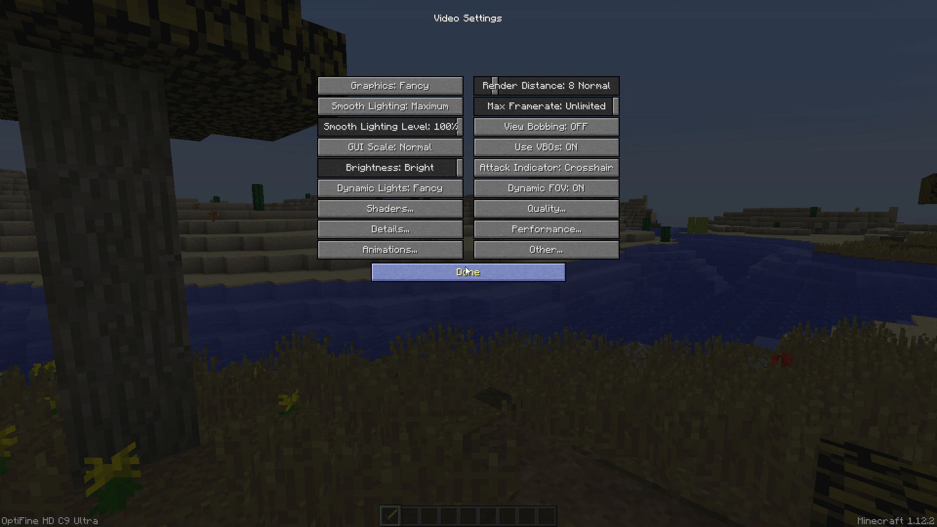
click(389, 249)
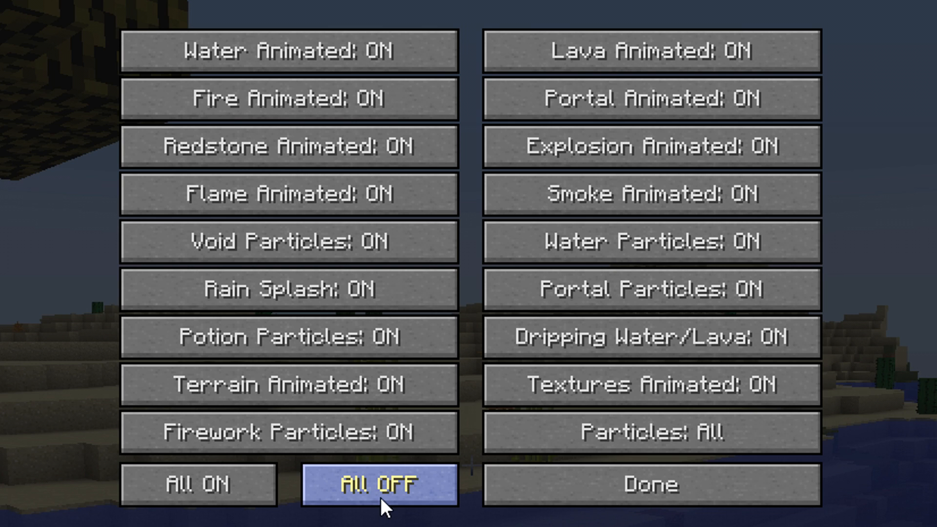
mouse_move(373, 504)
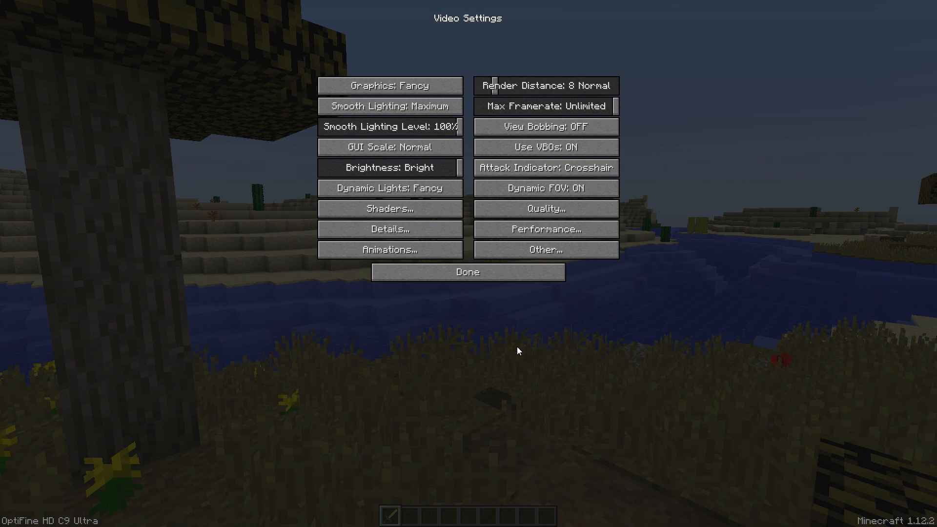
click(390, 250)
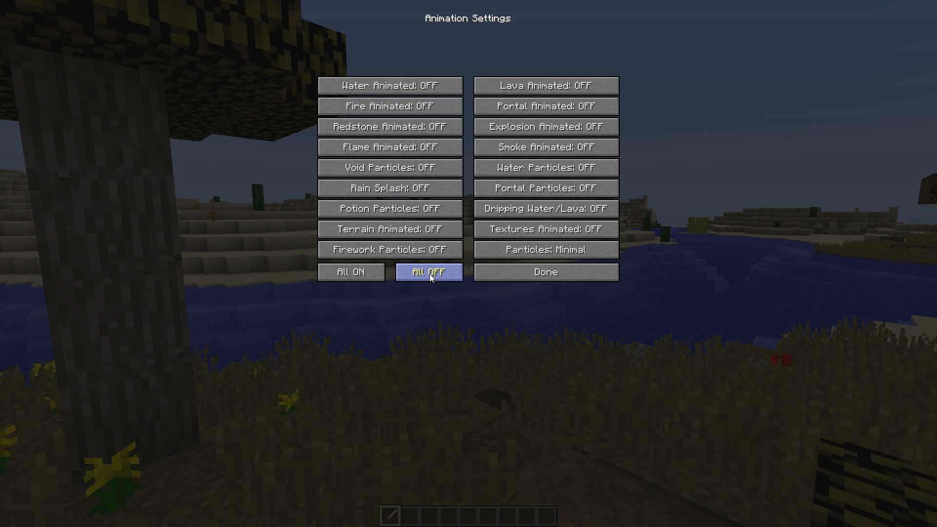
mouse_move(540, 274)
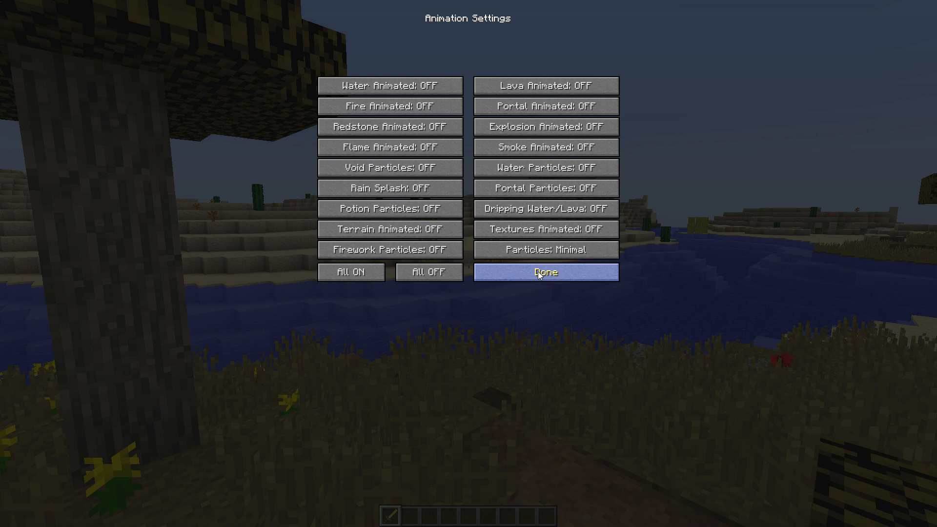
click(546, 272)
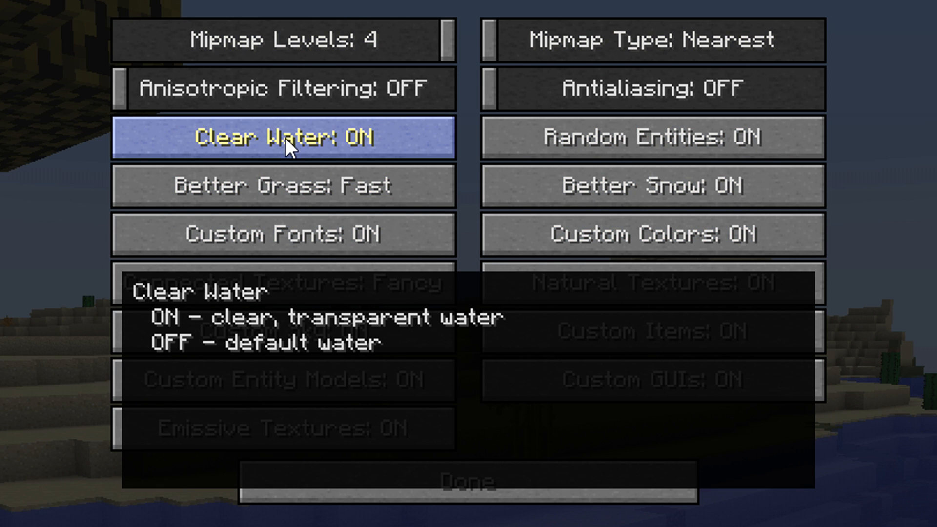
Turn off Clear Water, Better Grass, Custom Fonts, Connected Textures, Custom Sky, Entity Models, Better Snow
click(286, 137)
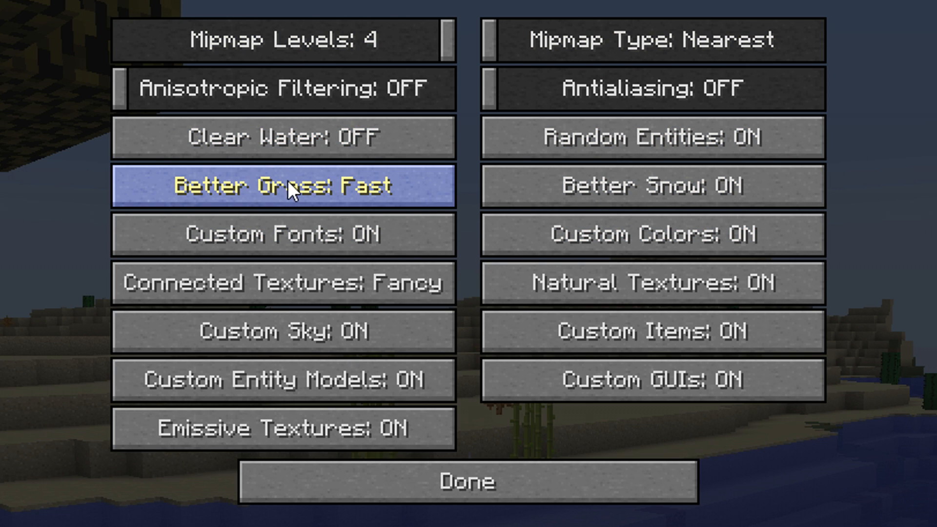
click(287, 186)
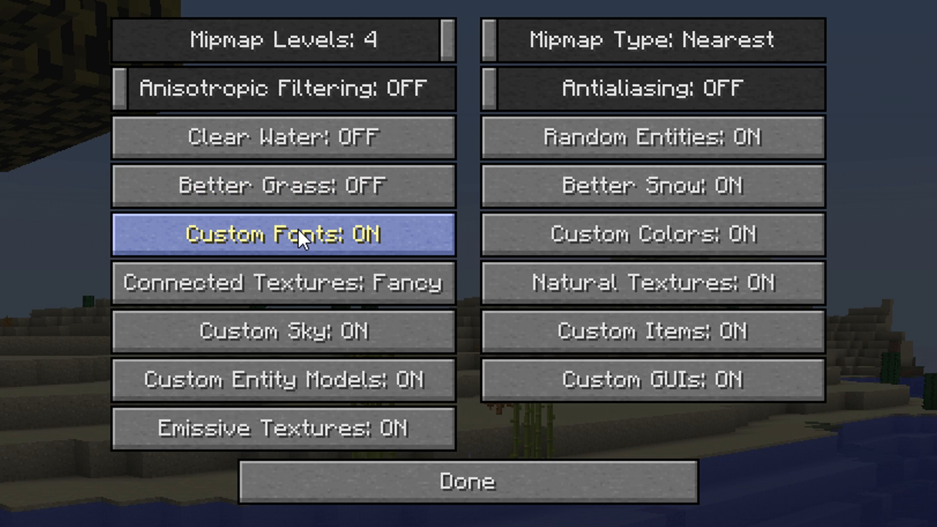
click(301, 235)
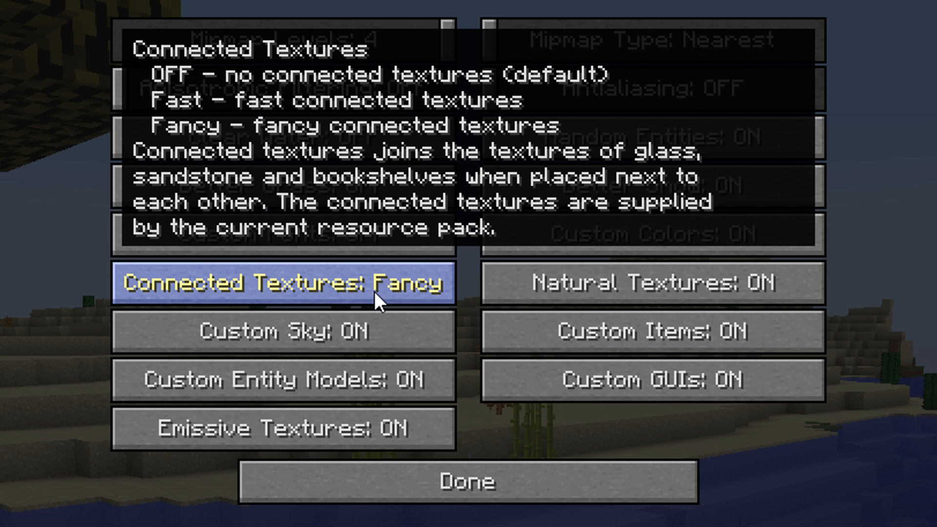
click(283, 285)
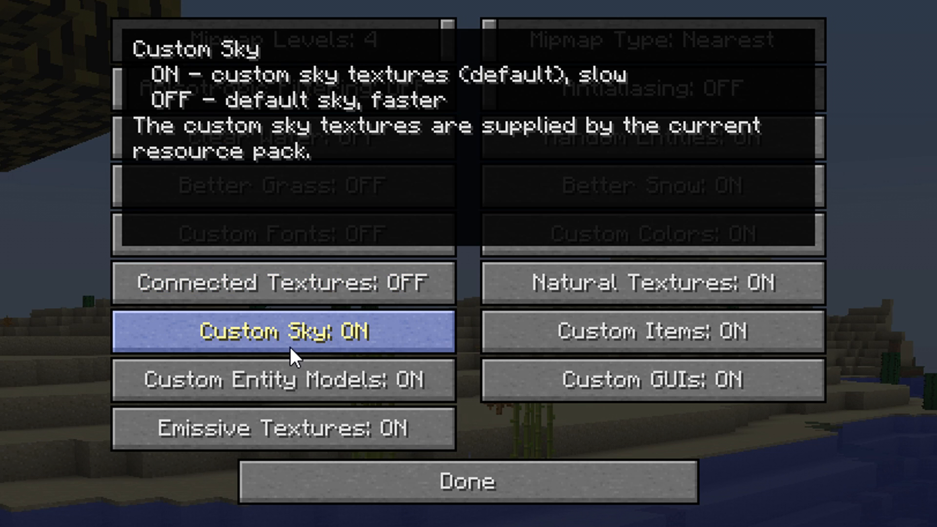
click(293, 332)
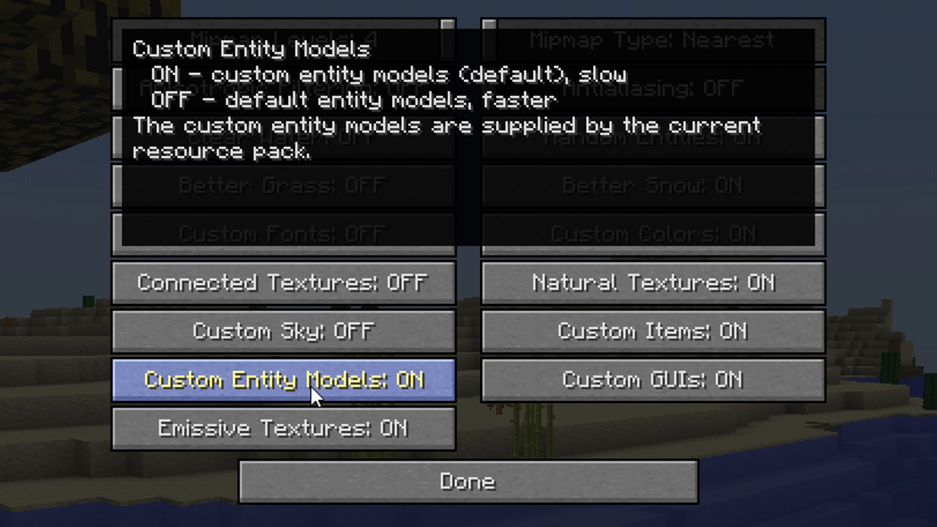
mouse_move(912, 515)
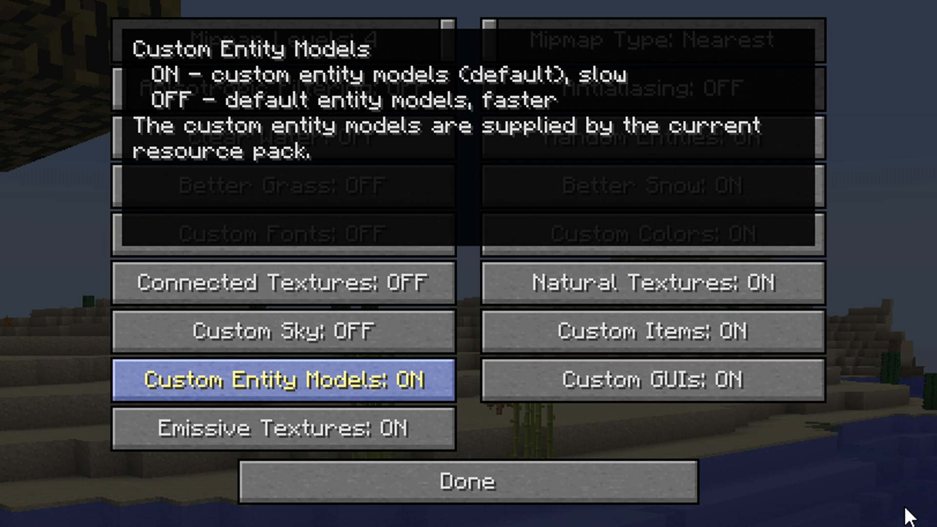
click(283, 382)
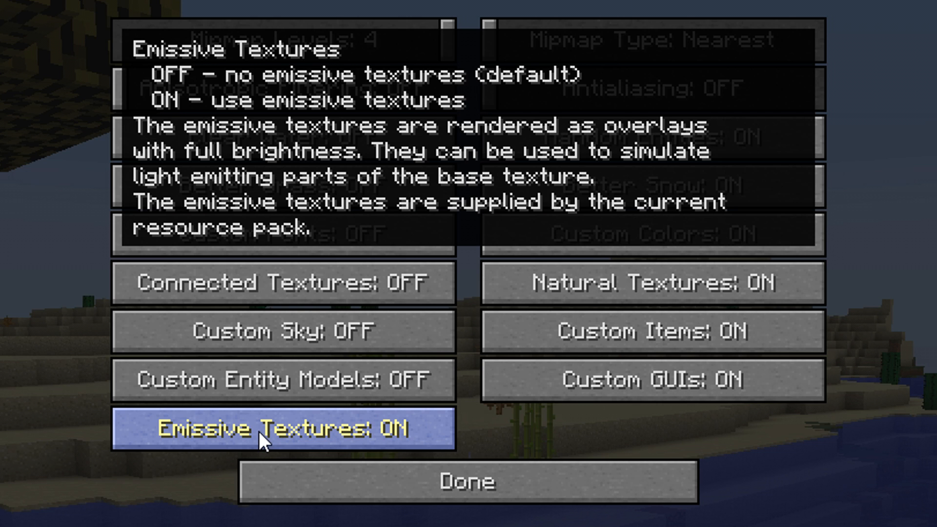
mouse_move(711, 173)
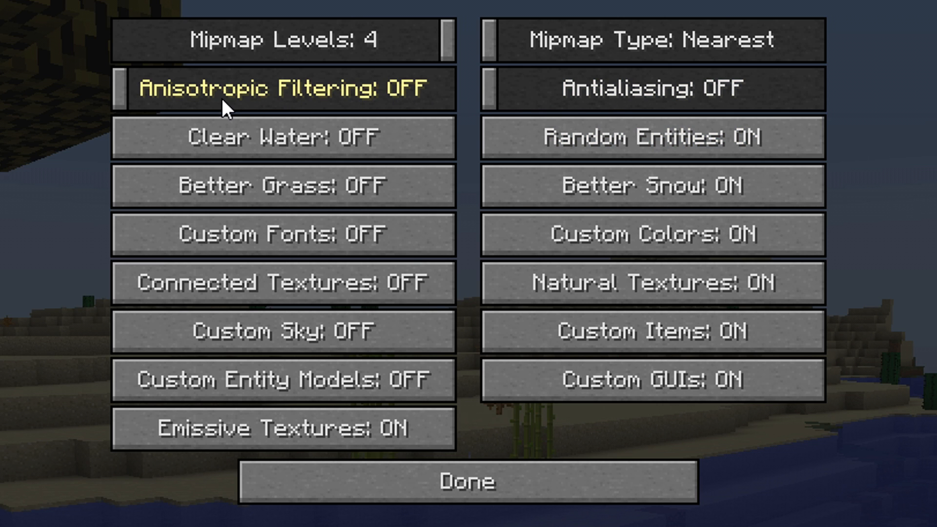
mouse_move(347, 87)
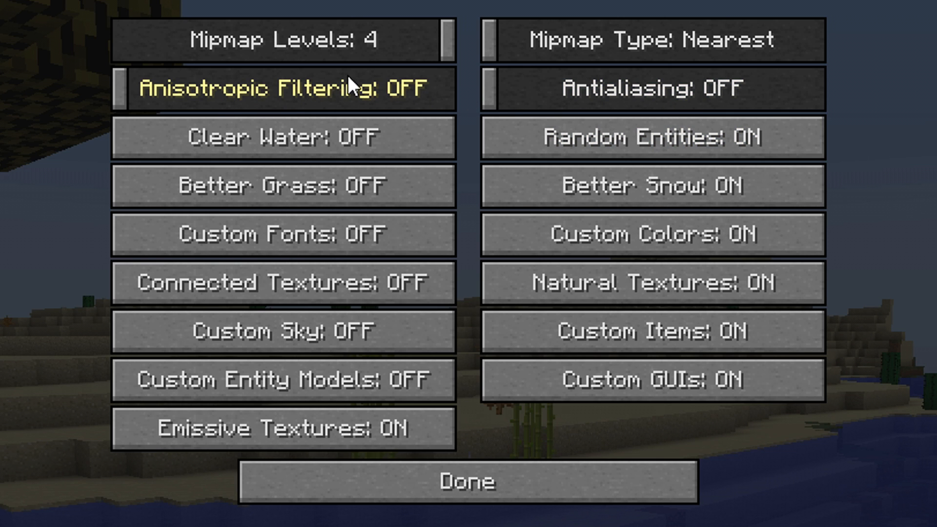
mouse_move(280, 104)
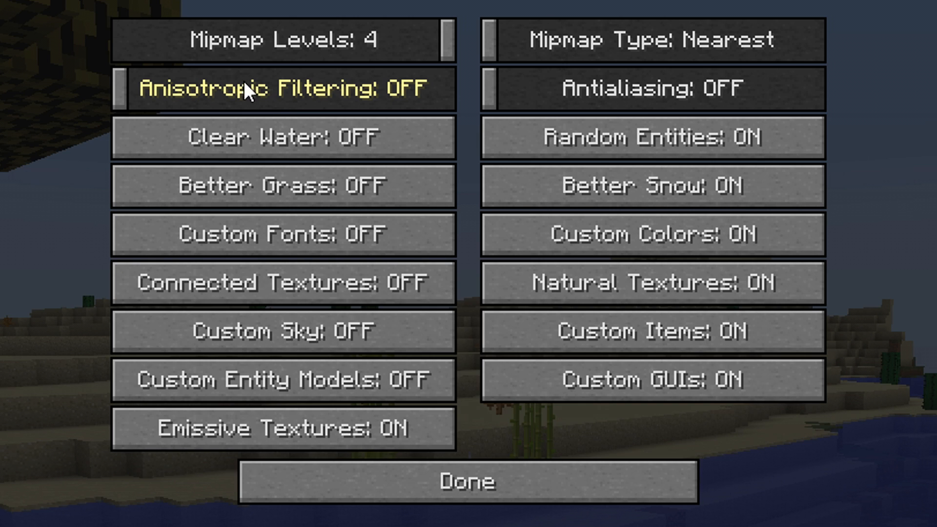
mouse_move(460, 102)
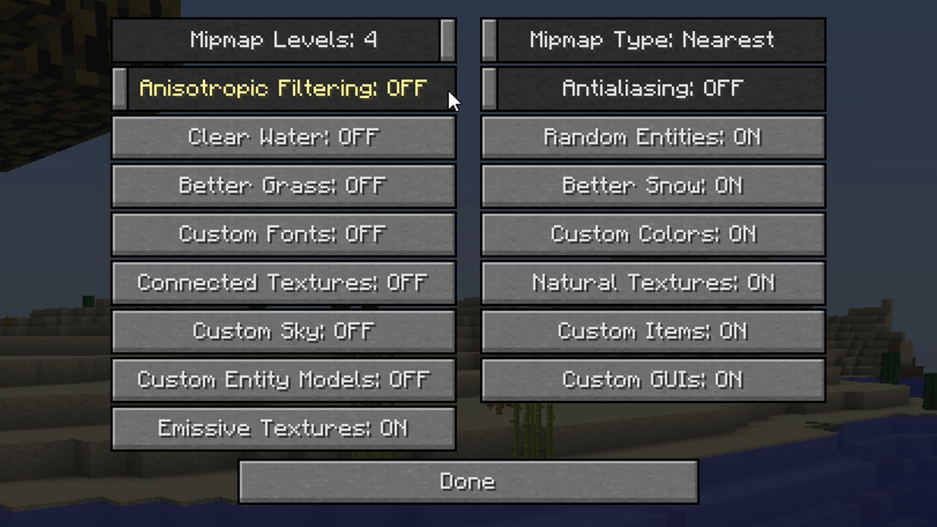
mouse_move(446, 100)
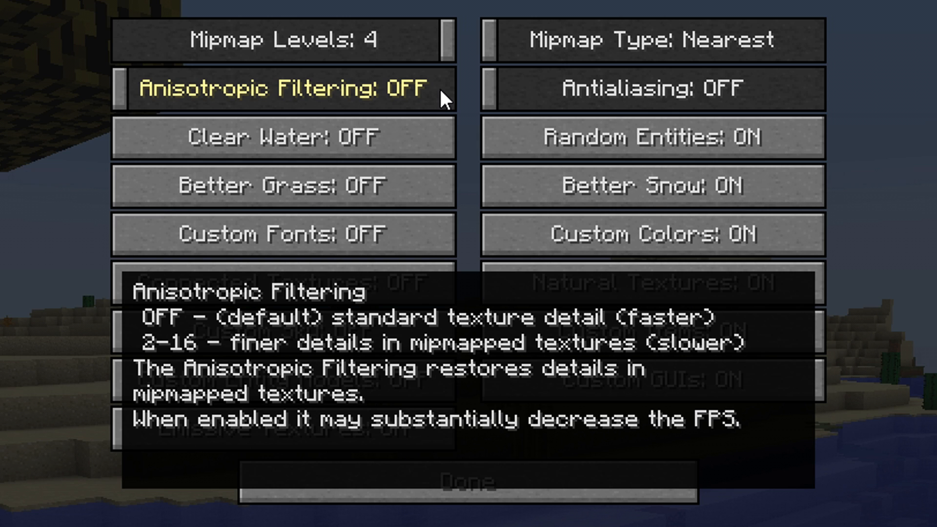
mouse_move(139, 100)
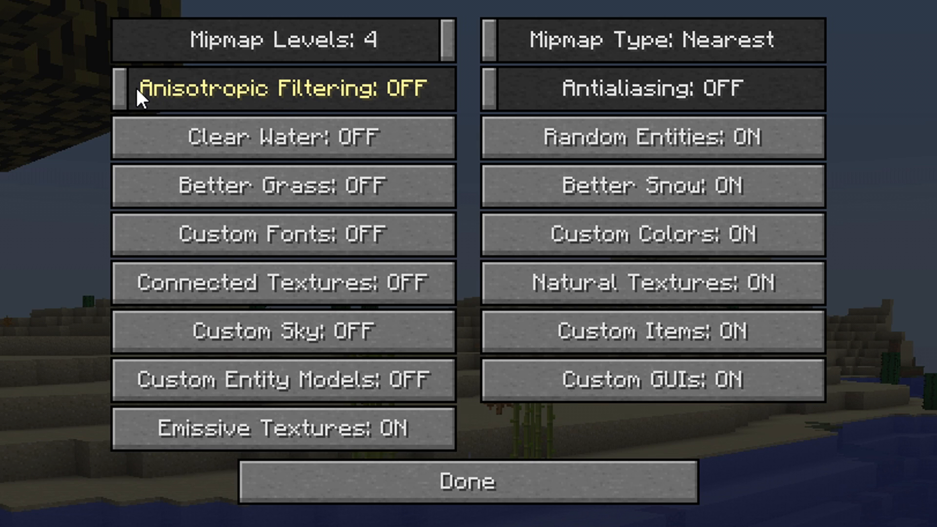
mouse_move(633, 98)
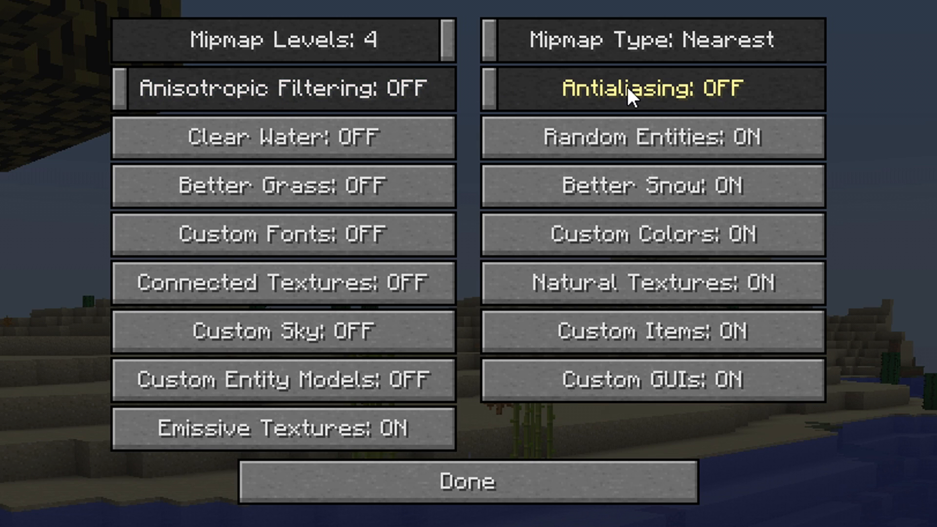
mouse_move(859, 111)
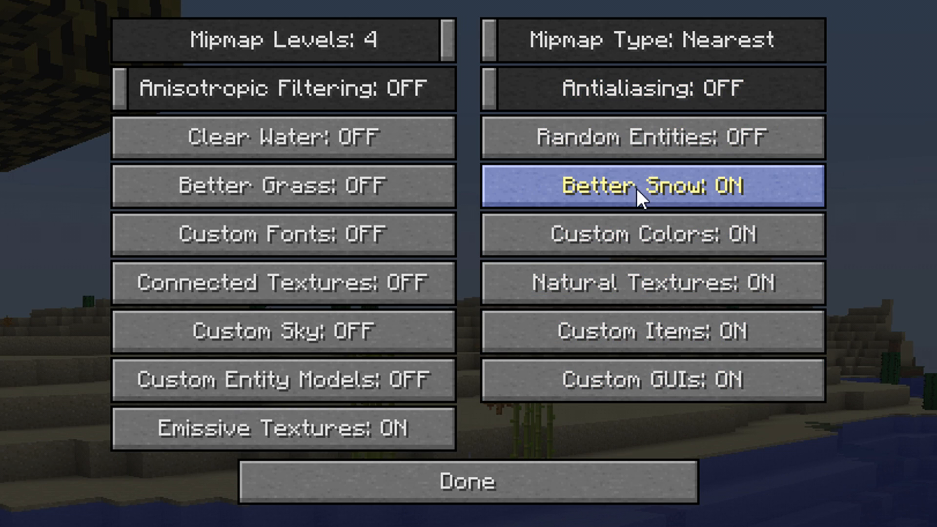
click(651, 186)
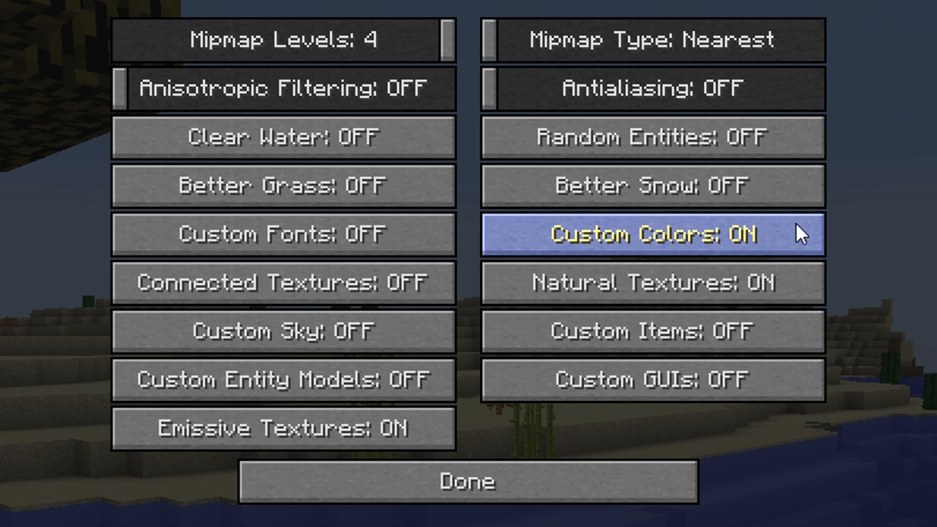
click(466, 479)
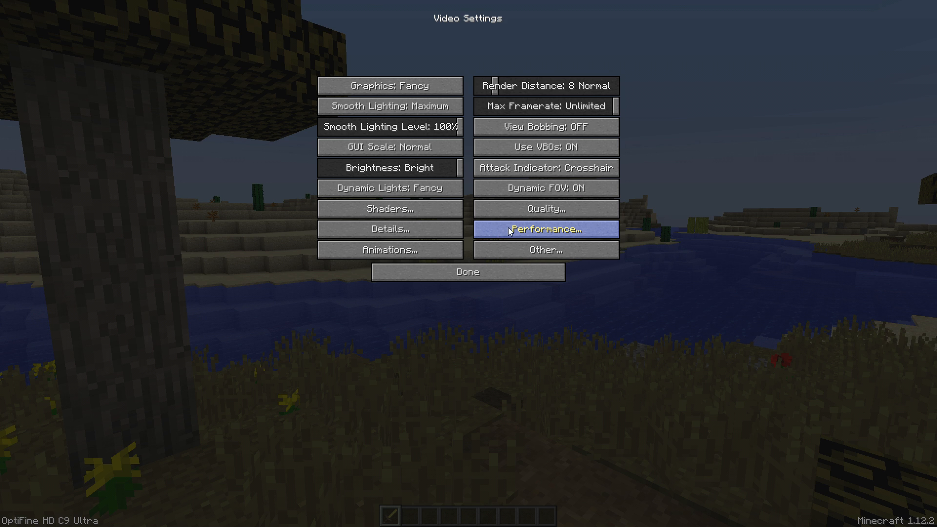
mouse_move(553, 240)
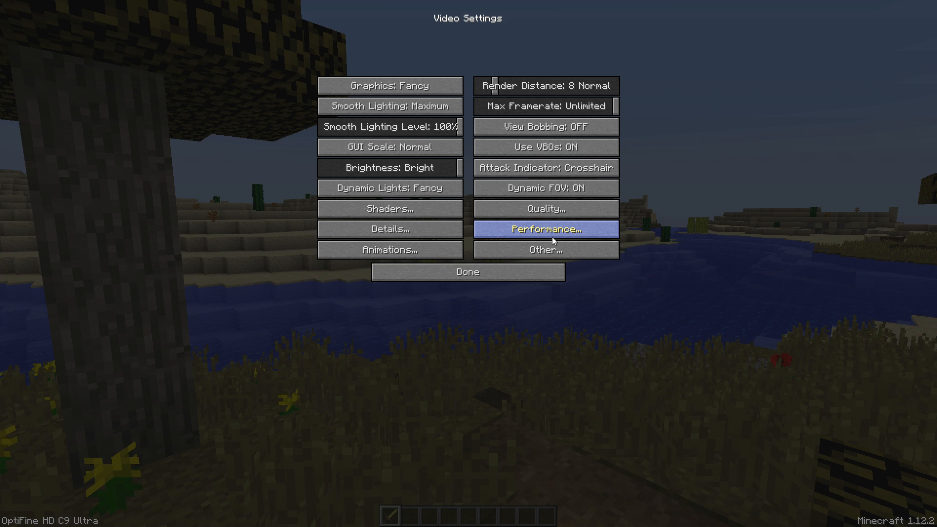
Go from Video Settings into Performance Settings
click(547, 229)
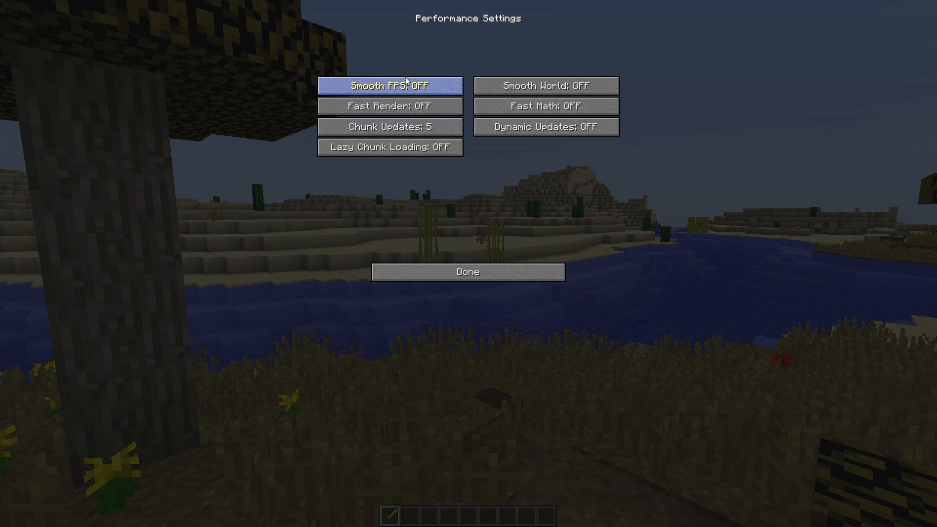
mouse_move(541, 184)
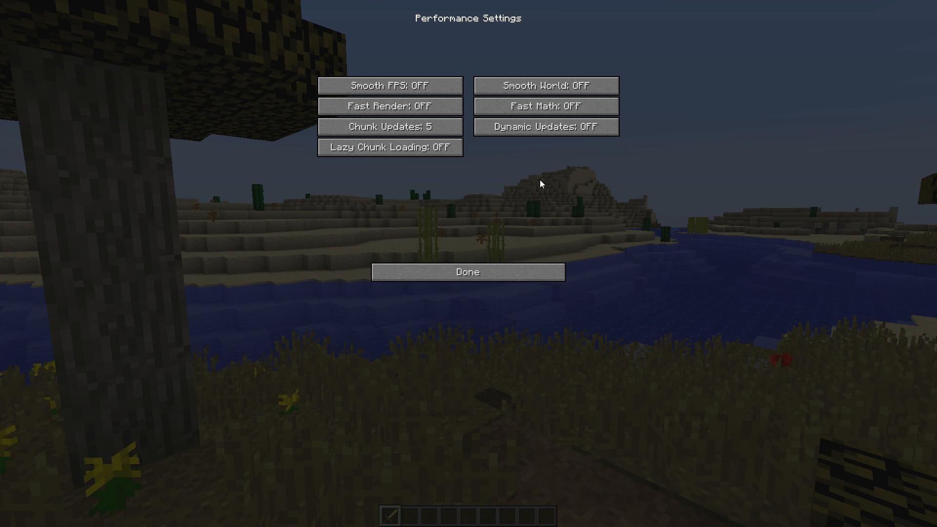
mouse_move(468, 101)
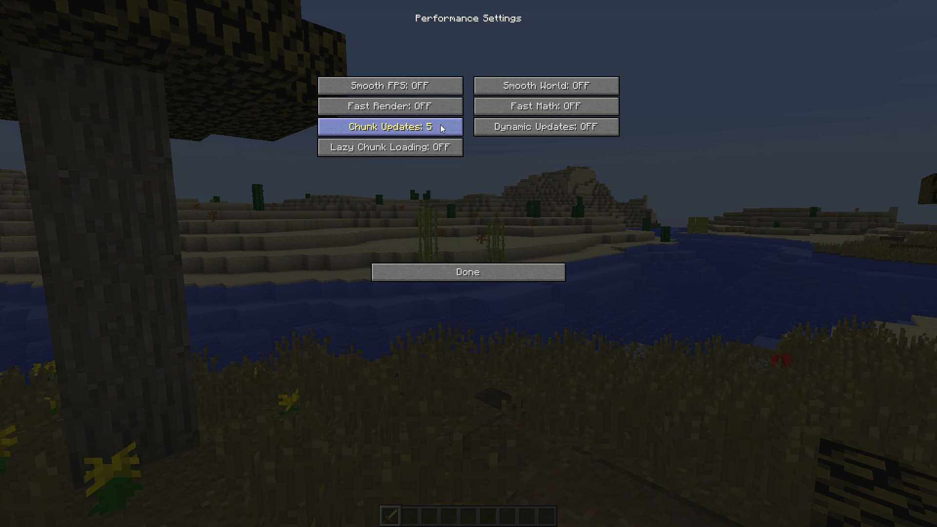
mouse_move(471, 99)
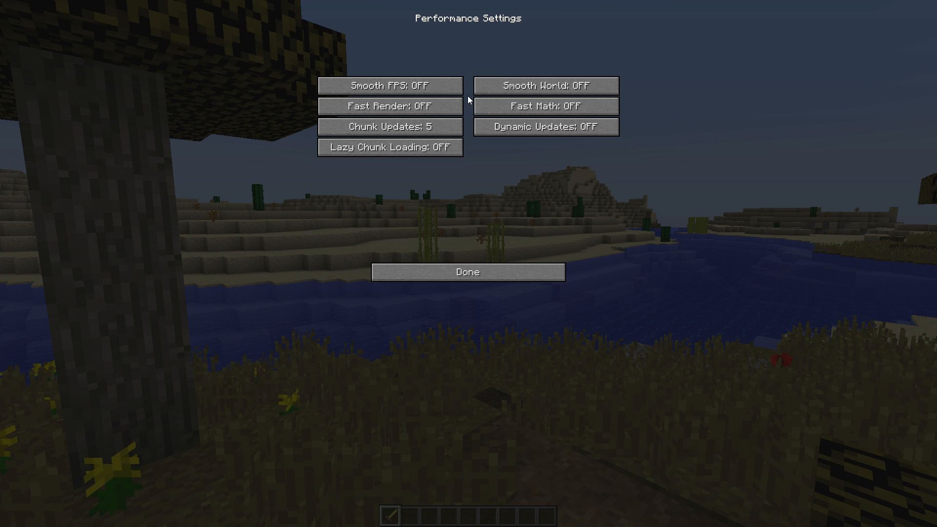
mouse_move(533, 185)
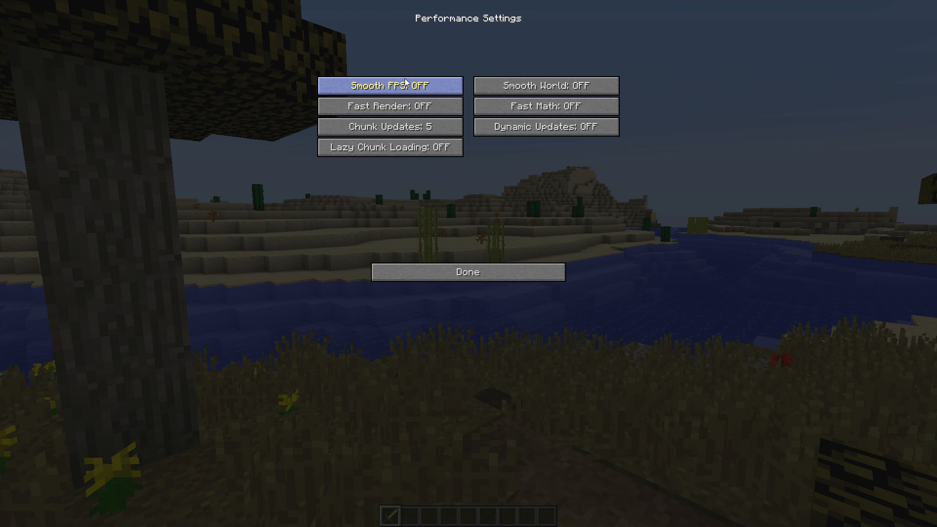
mouse_move(470, 100)
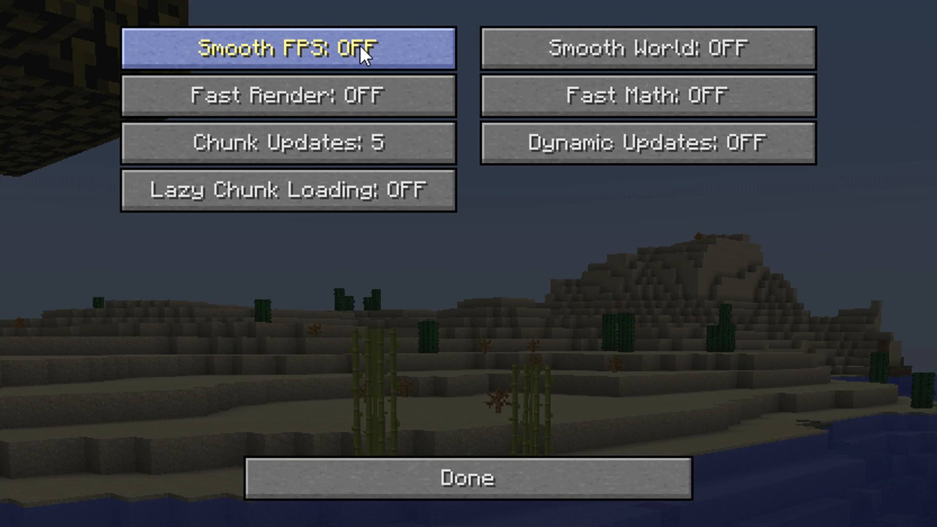
Turn on Smooth FPS, Fast Math and Dynamic Updates, then return to Video Settings
click(647, 47)
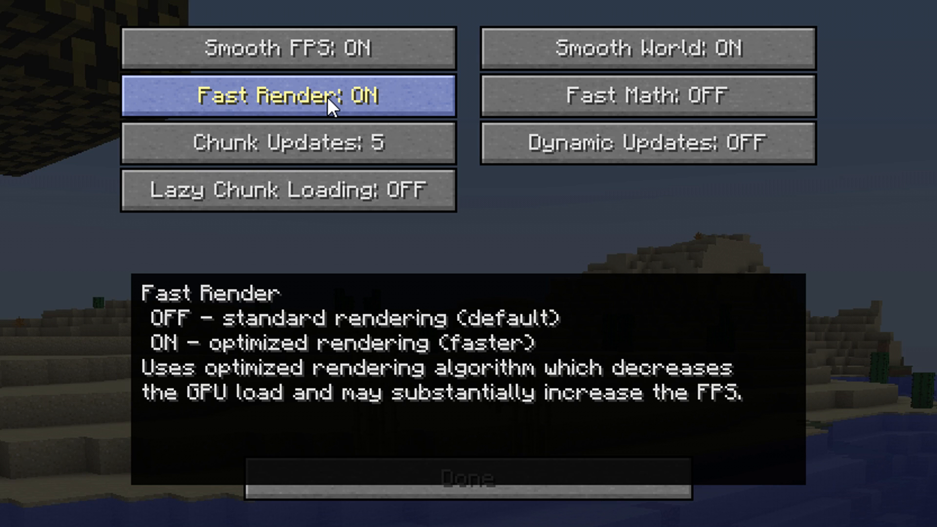
mouse_move(620, 100)
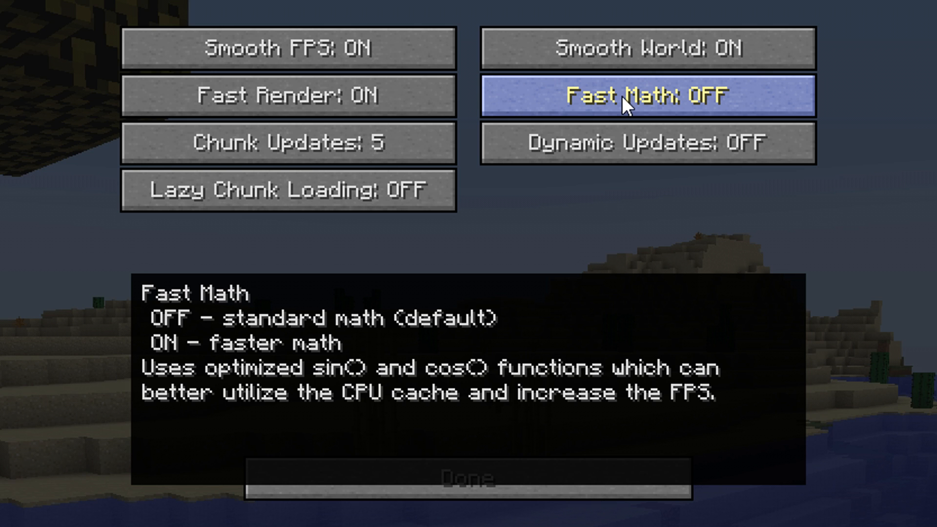
click(629, 97)
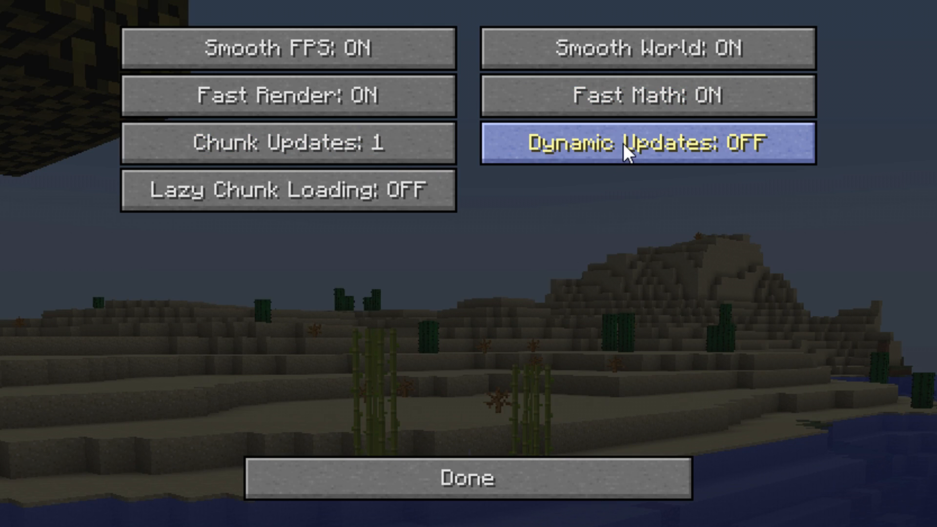
mouse_move(624, 151)
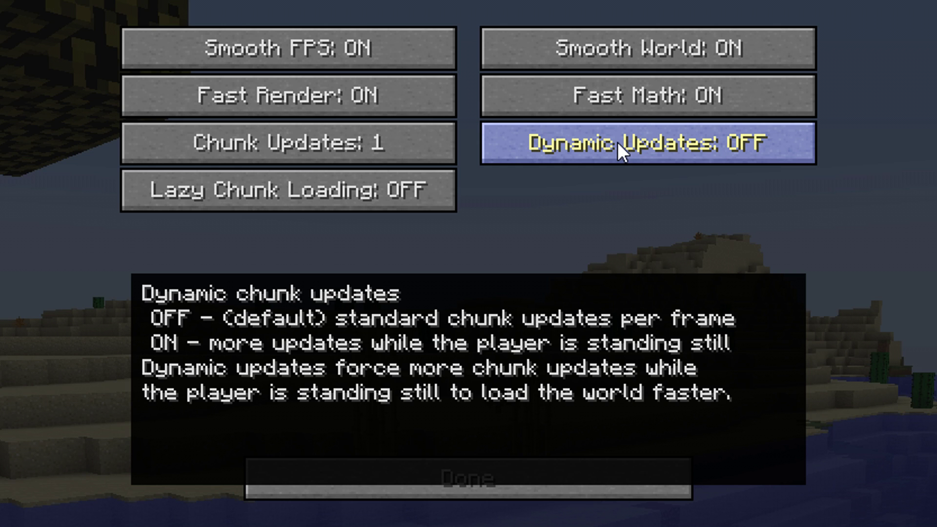
click(622, 143)
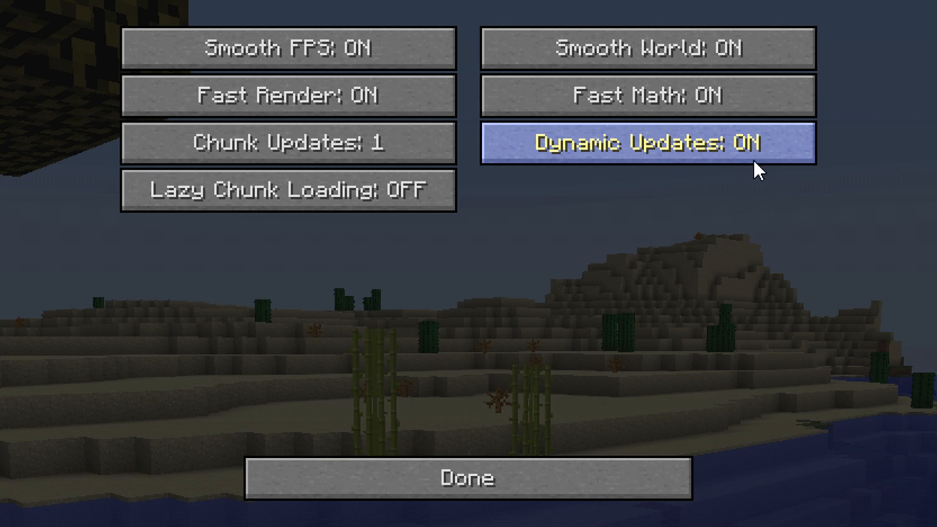
mouse_move(669, 156)
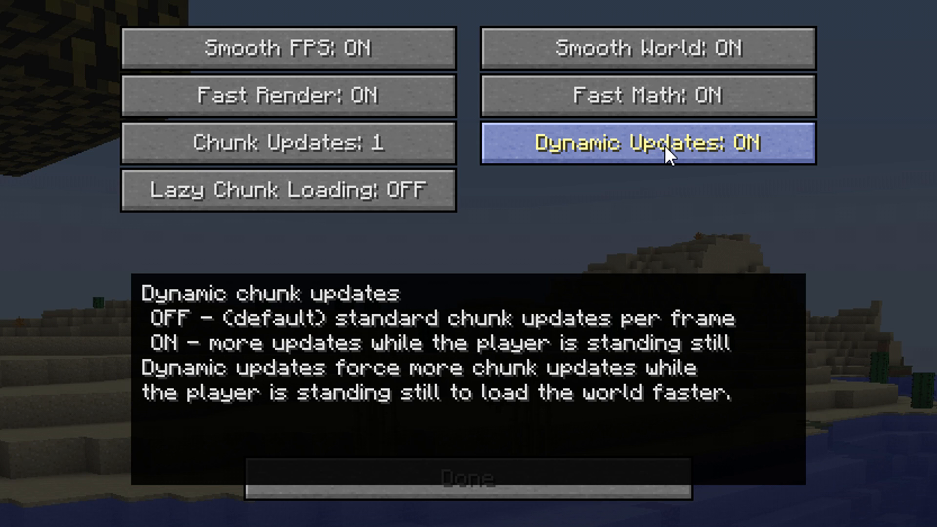
mouse_move(288, 202)
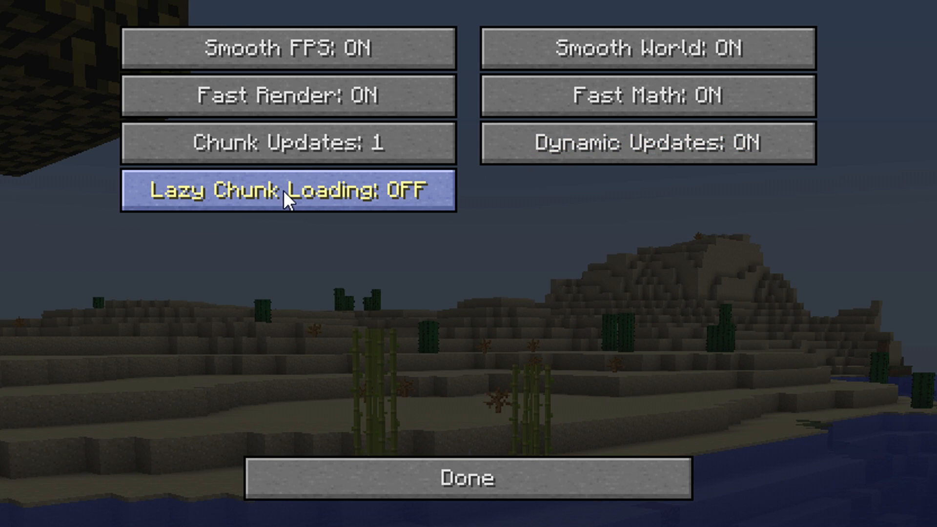
mouse_move(309, 201)
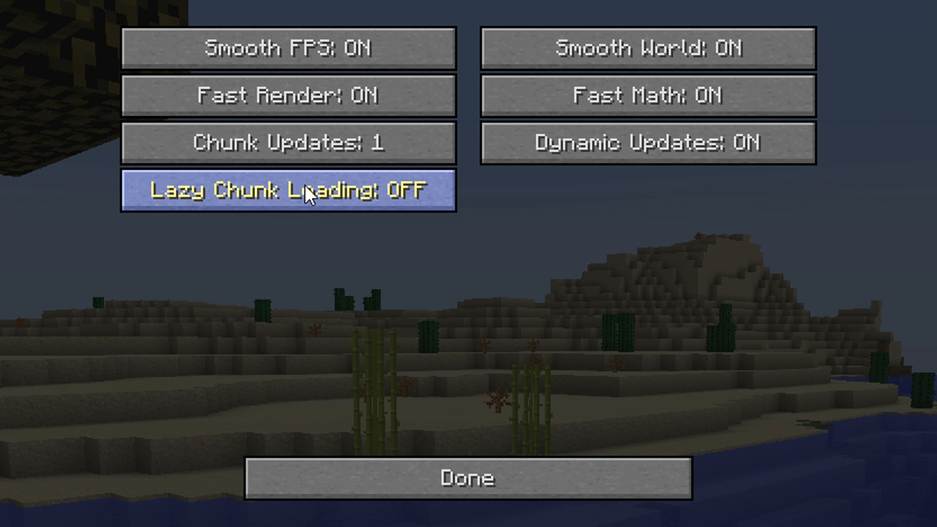
mouse_move(289, 199)
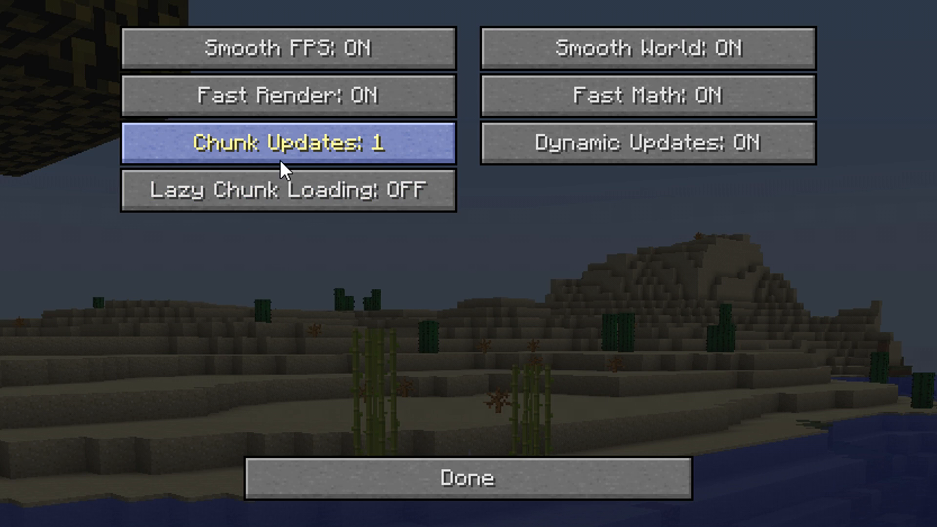
mouse_move(310, 158)
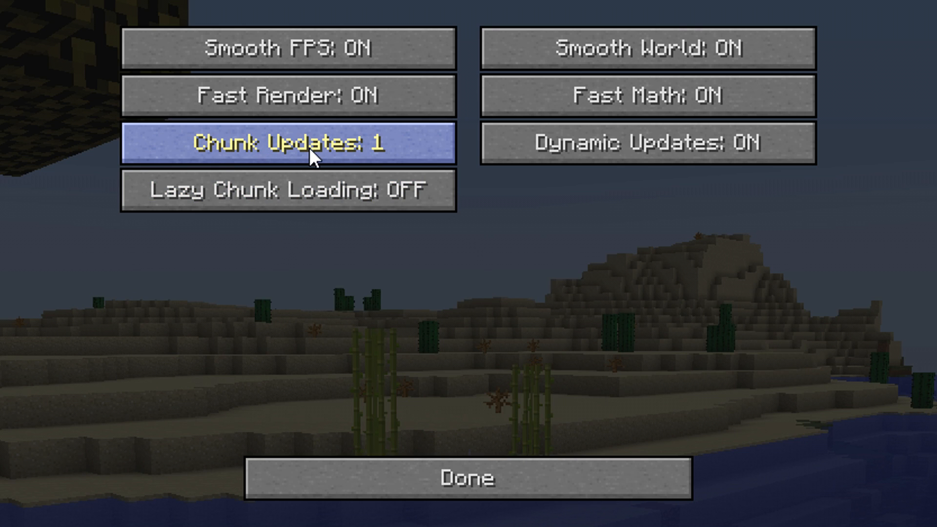
mouse_move(302, 154)
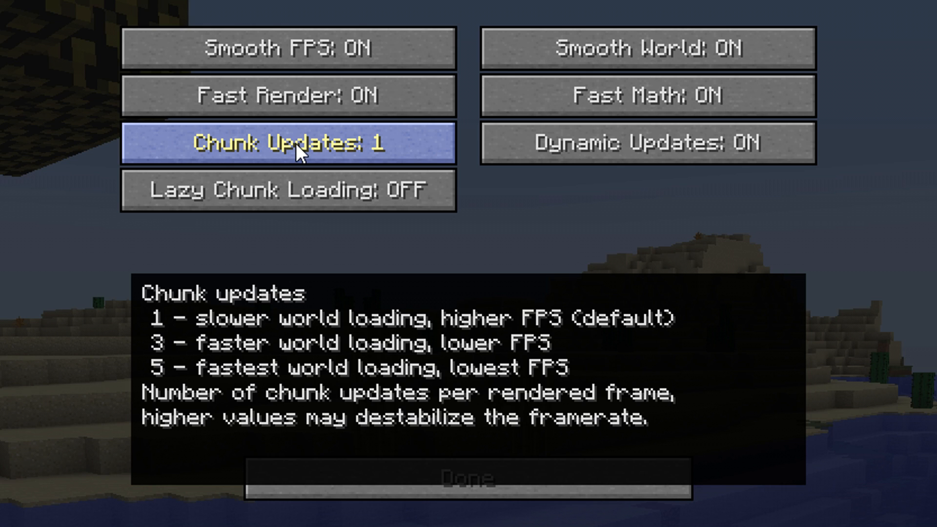
click(300, 145)
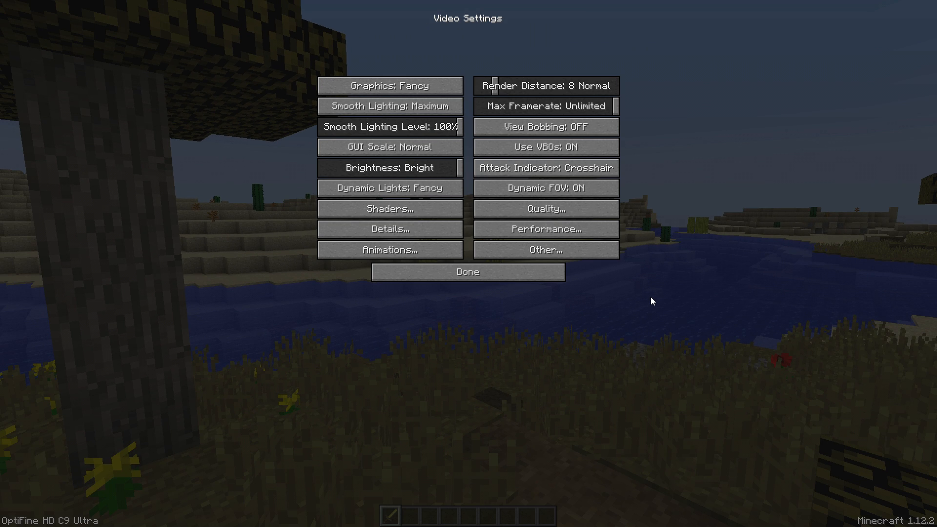
In Other Settings, switch Show FPS on and then back off
click(546, 249)
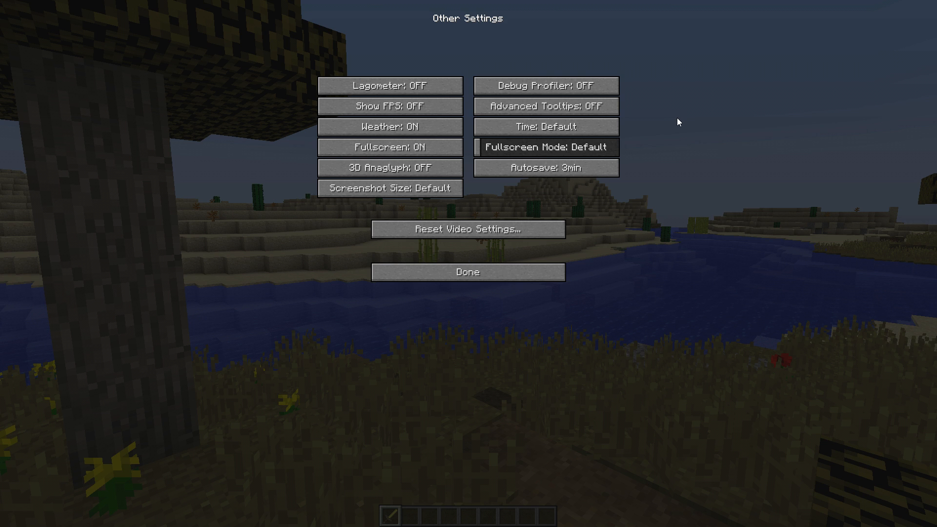
mouse_move(388, 116)
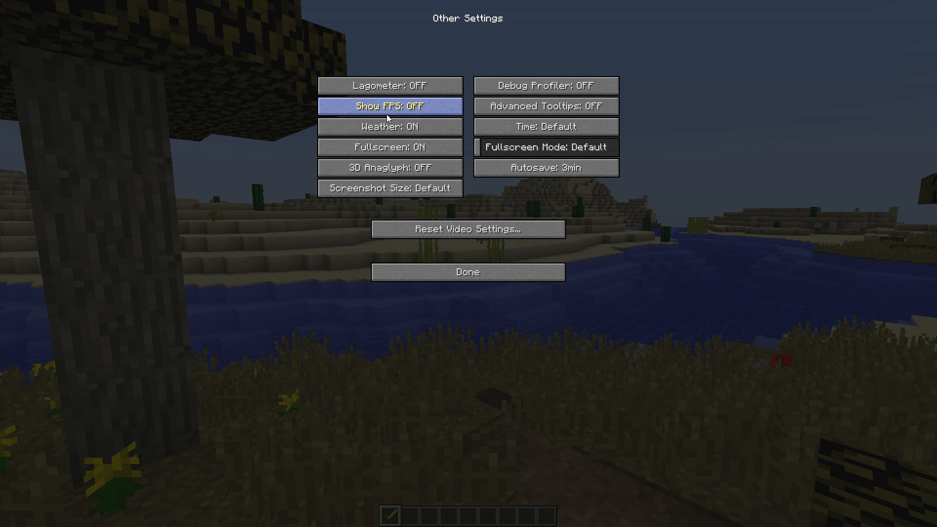
click(390, 107)
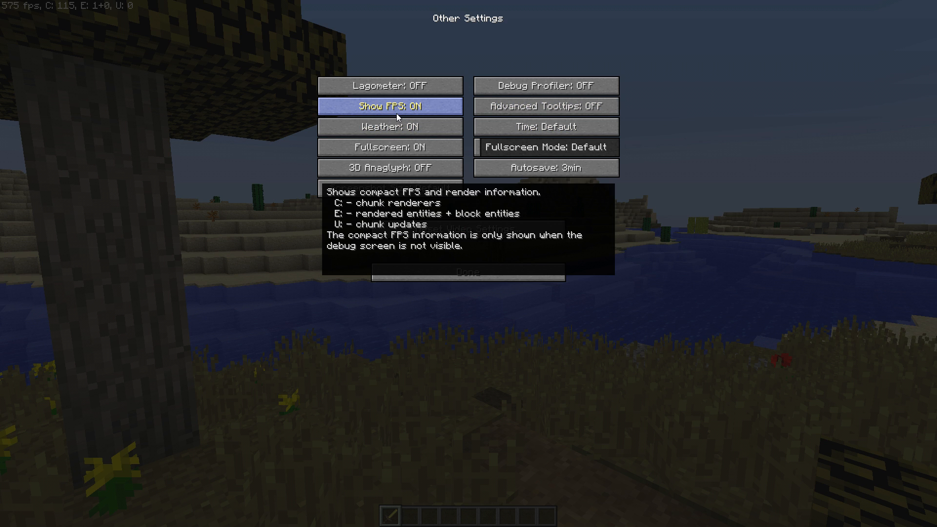
click(390, 106)
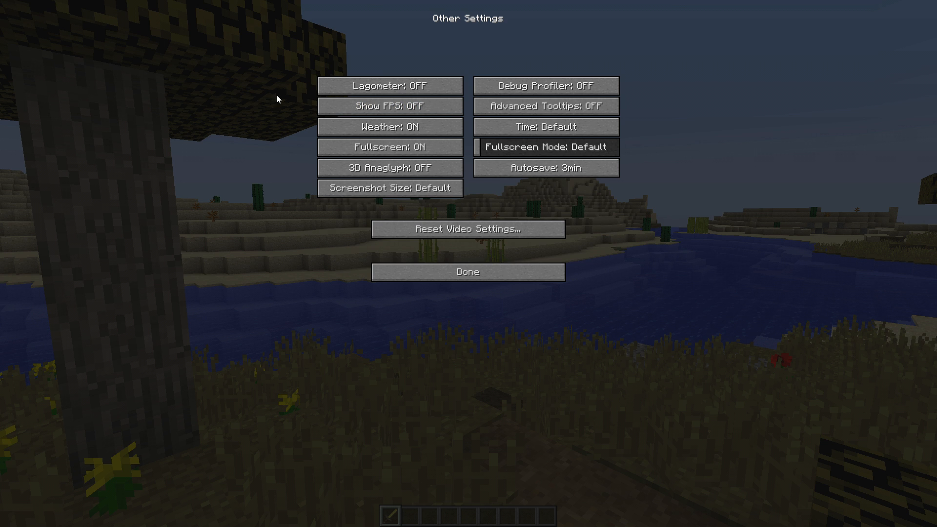
mouse_move(400, 114)
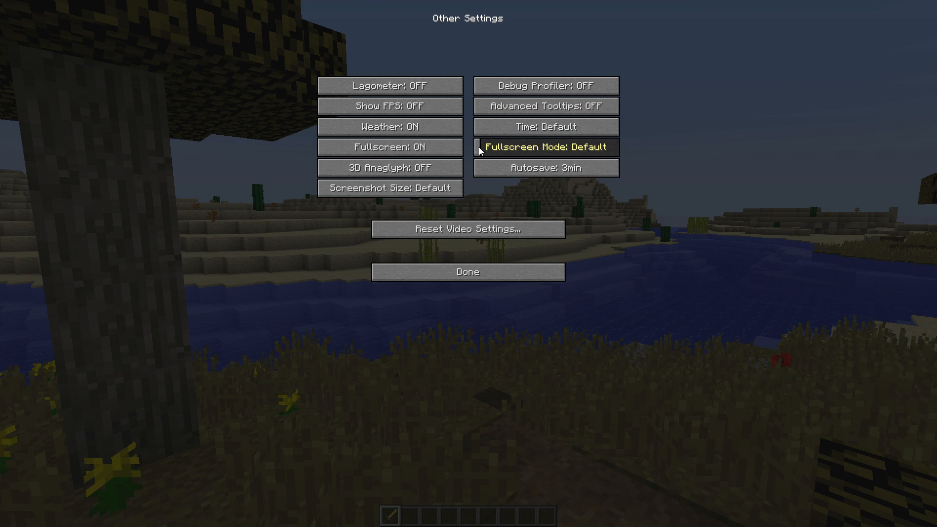
Move the Fullscreen Mode slider from Default toward a lower resolution (now 1920x1080)
click(546, 147)
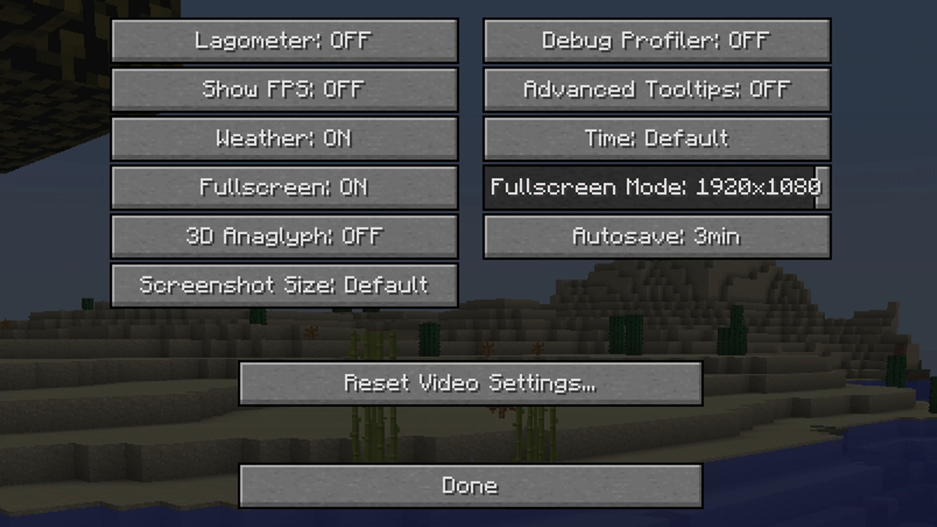
mouse_move(656, 189)
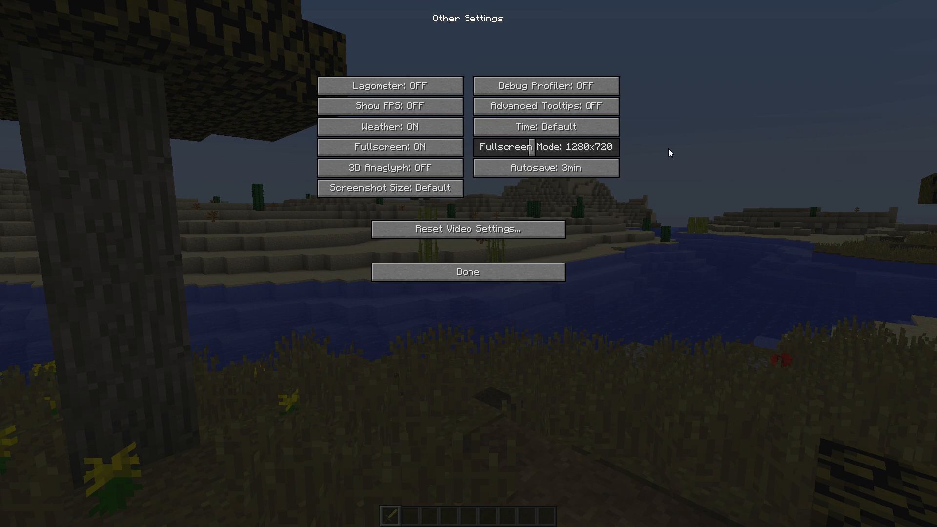
mouse_move(531, 151)
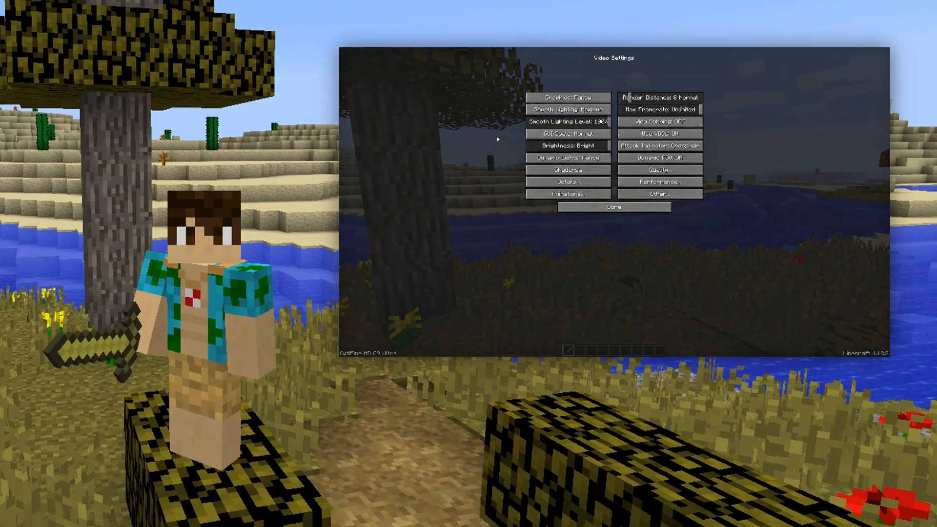
mouse_move(727, 254)
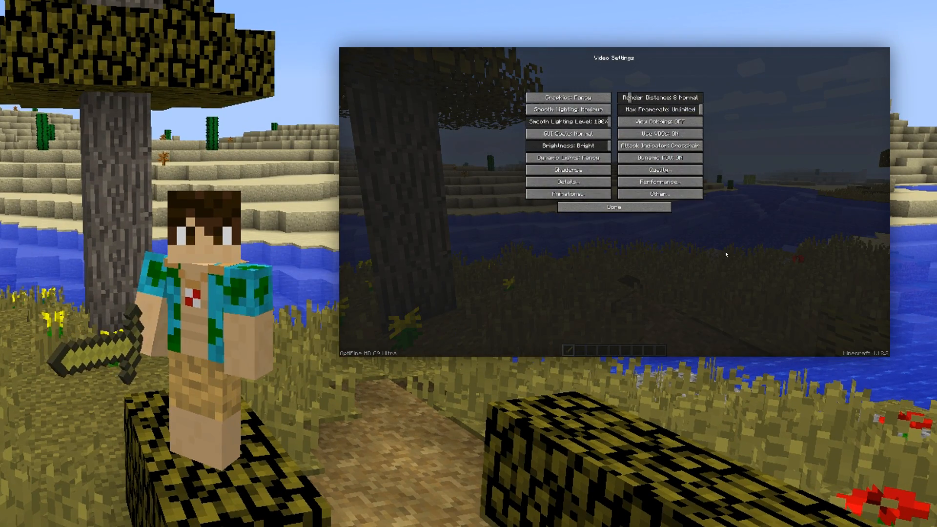
Leave Other Settings and close the settings menus, returning to the savanna world
click(614, 207)
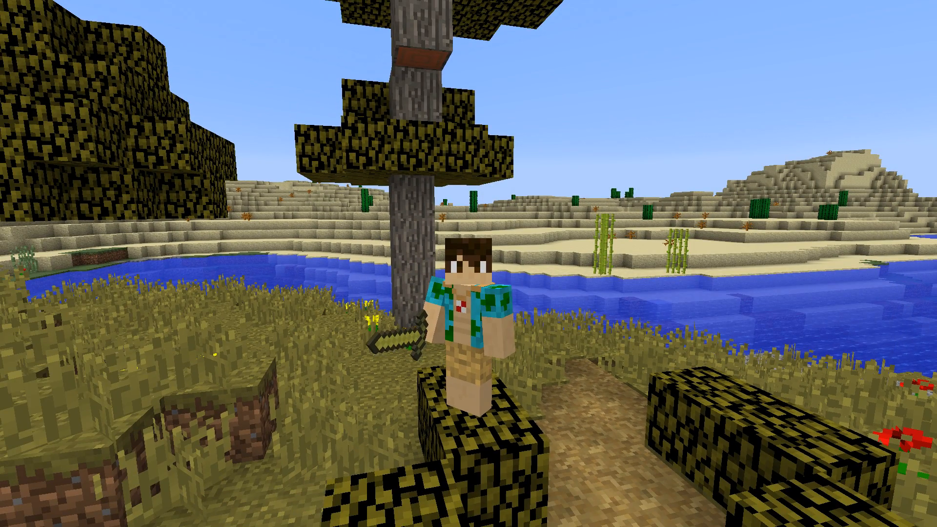